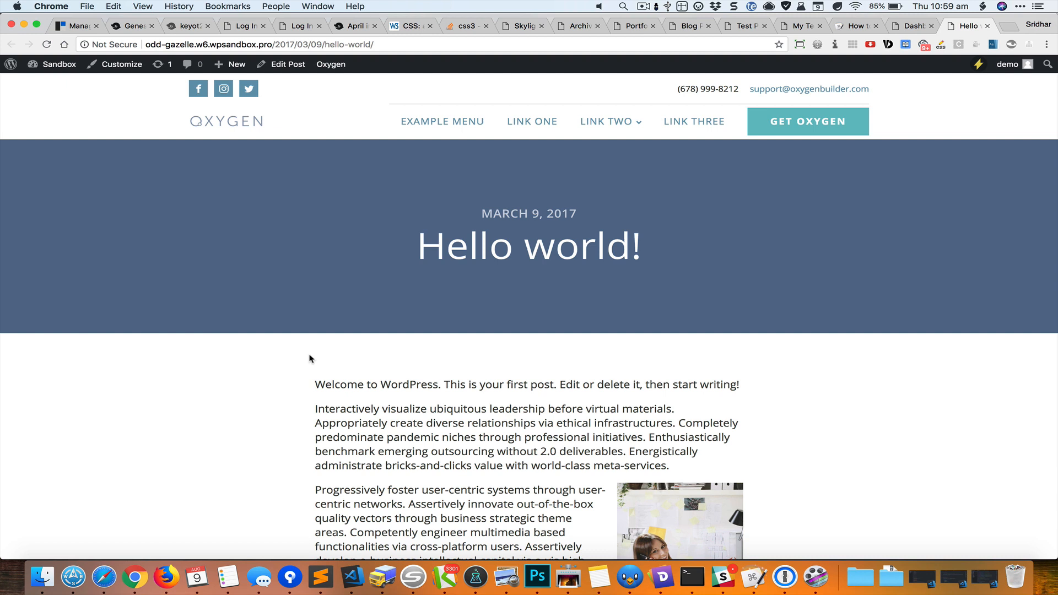
{"action": "mouse_move", "coordinate": [287, 363]}
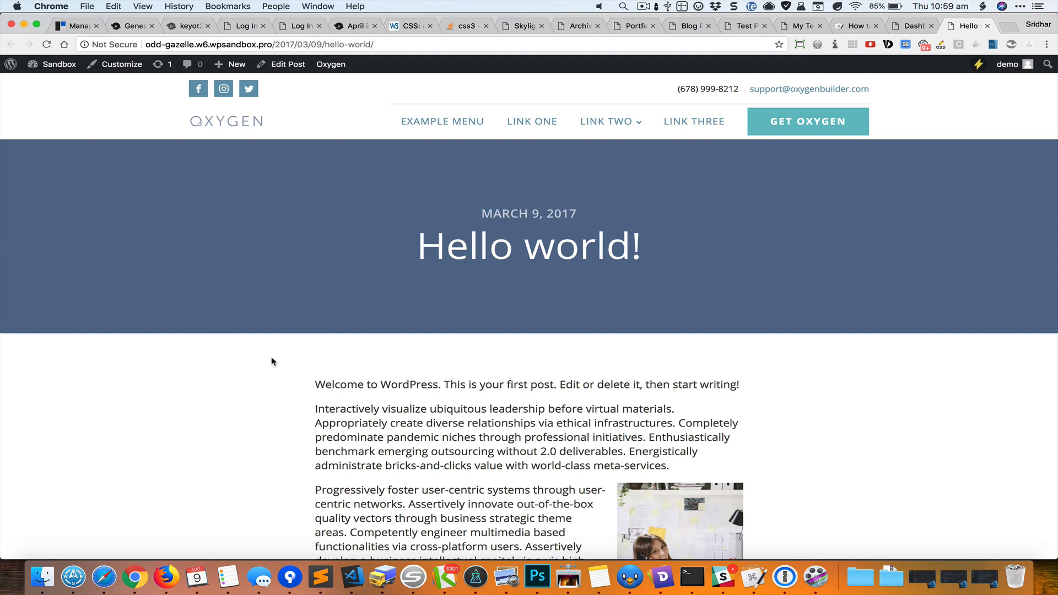
Scroll down through the Hello world post to its comment and back up
{"action": "scroll", "scroll_direction": "down", "scroll_amount": 3}
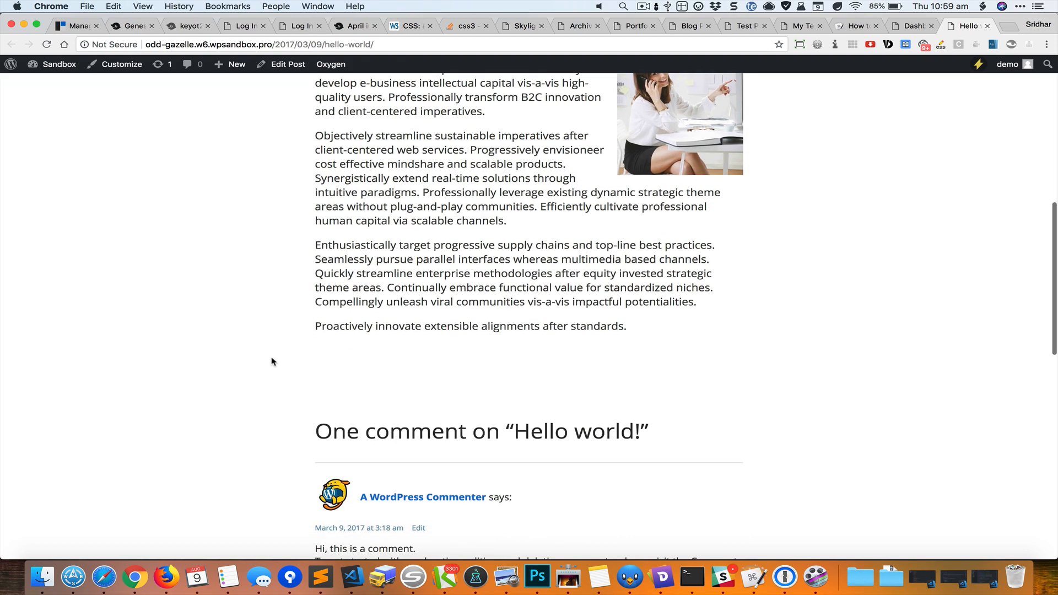
{"action": "scroll", "scroll_direction": "up", "scroll_amount": 3}
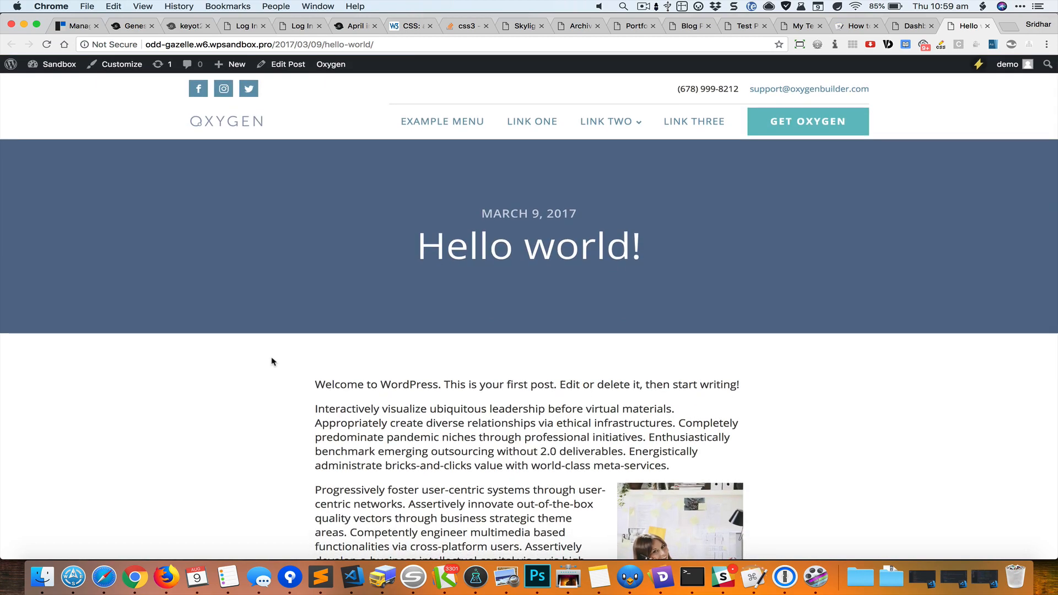
{"action": "mouse_move", "coordinate": [274, 392]}
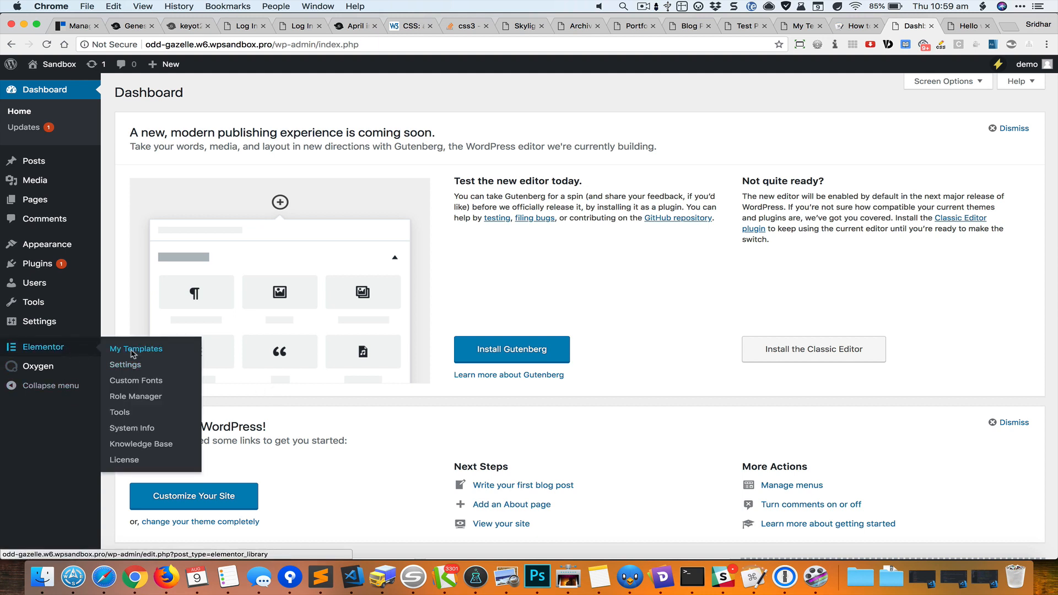
Go to Elementor My Templates and start adding a new template
{"action": "left_click", "coordinate": [136, 349]}
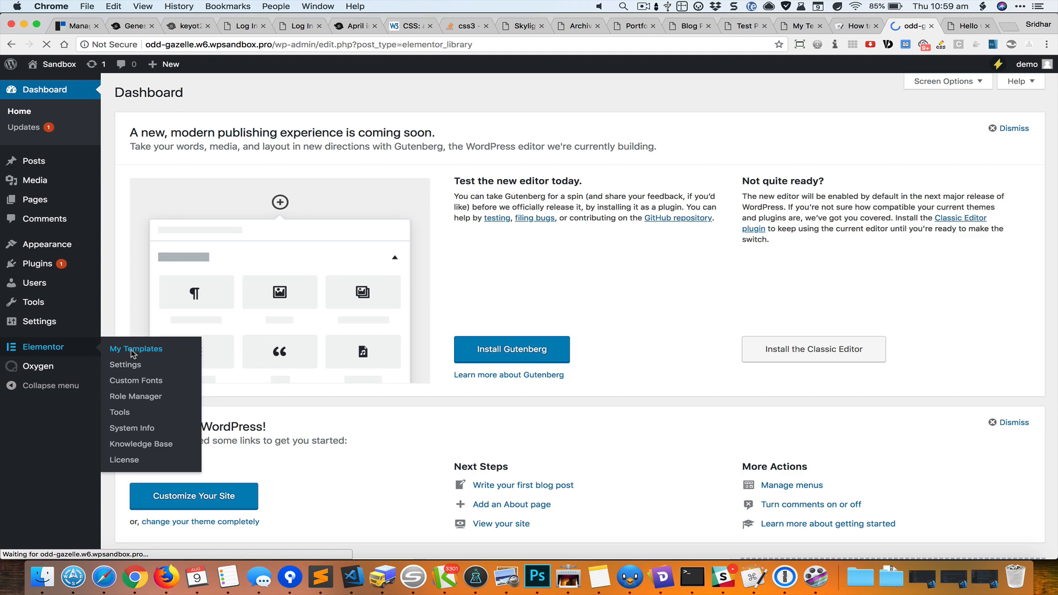
{"action": "left_click", "coordinate": [136, 349]}
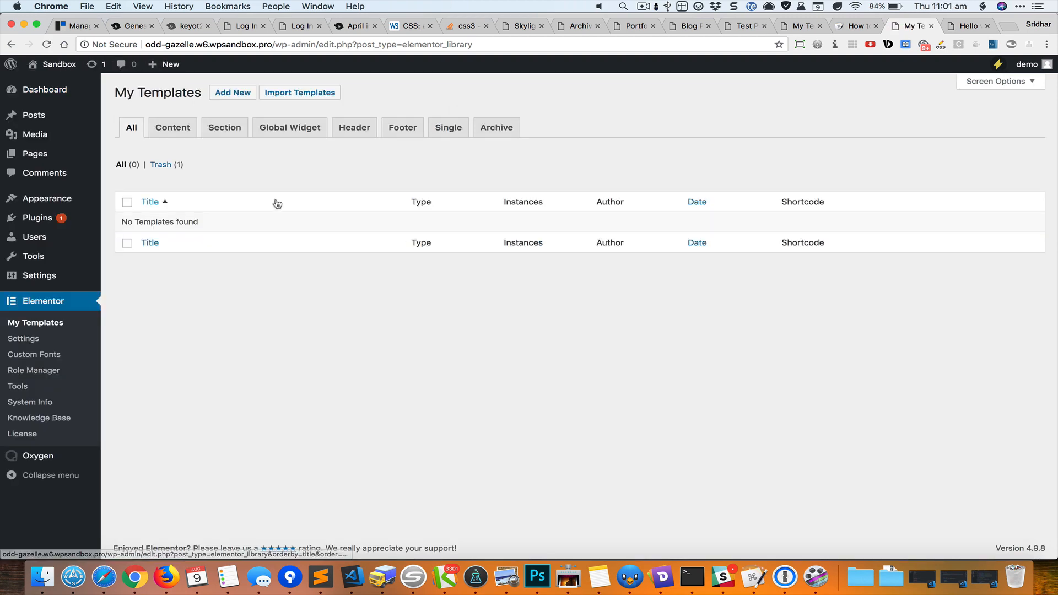
Create a Single template applying to the Post type
{"action": "left_click", "coordinate": [231, 92]}
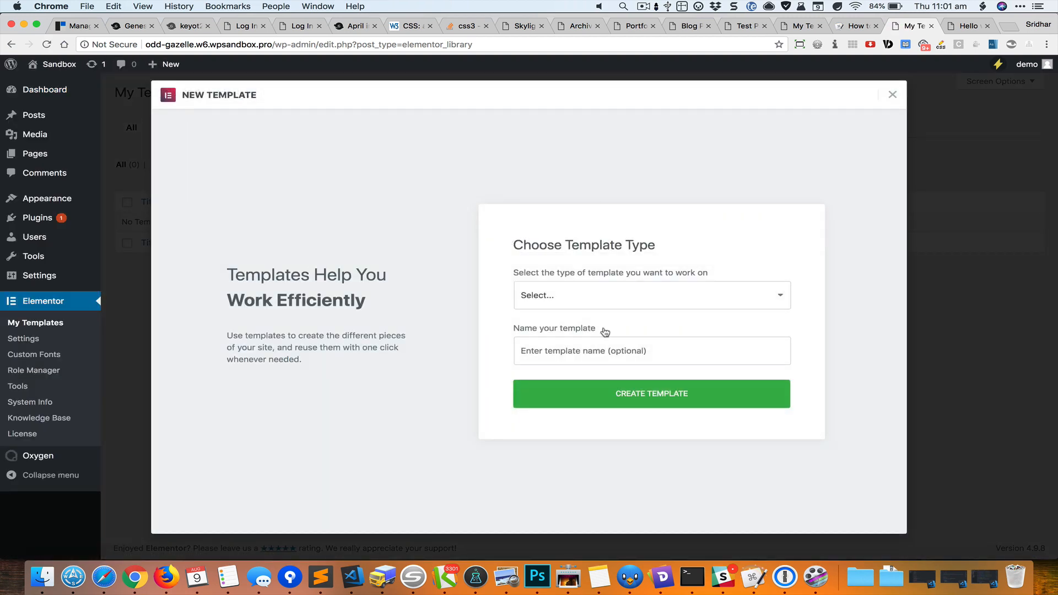
{"action": "left_click", "coordinate": [650, 295]}
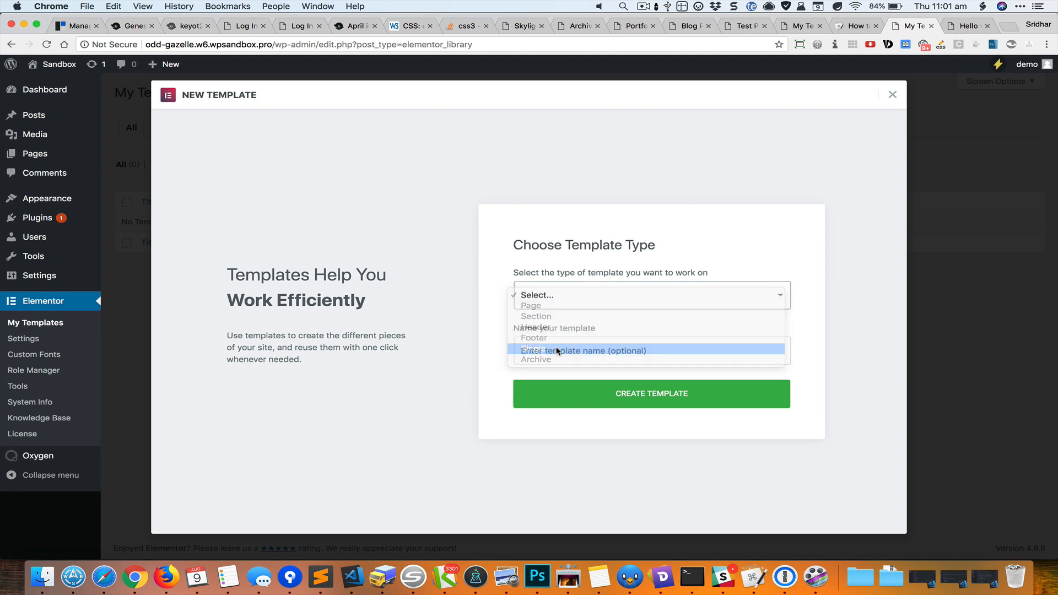
{"action": "left_click", "coordinate": [549, 328]}
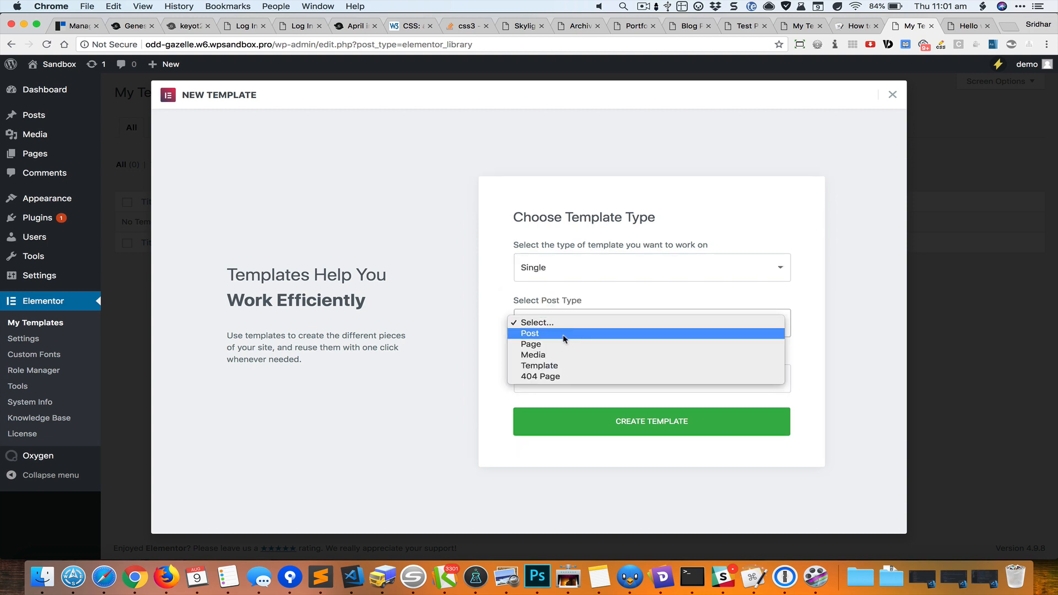
{"action": "left_click", "coordinate": [530, 333]}
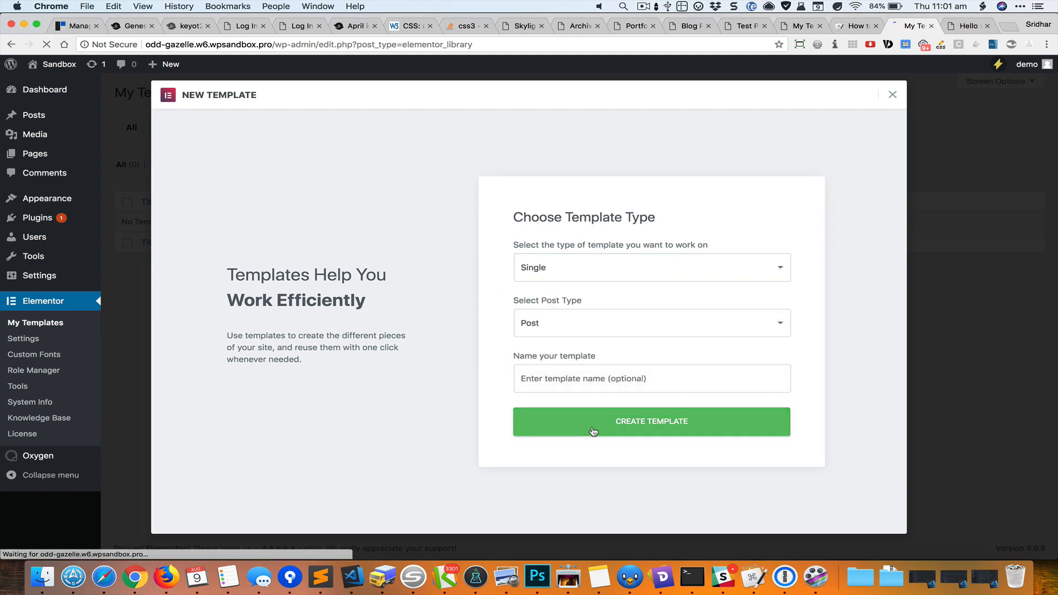
{"action": "left_click", "coordinate": [650, 421]}
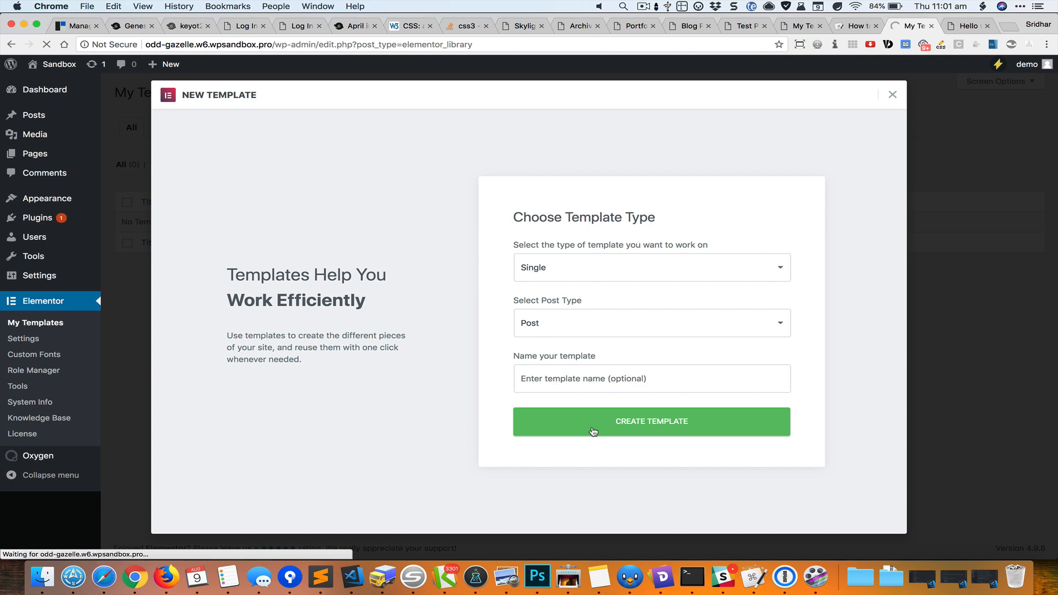
{"action": "left_click", "coordinate": [650, 421]}
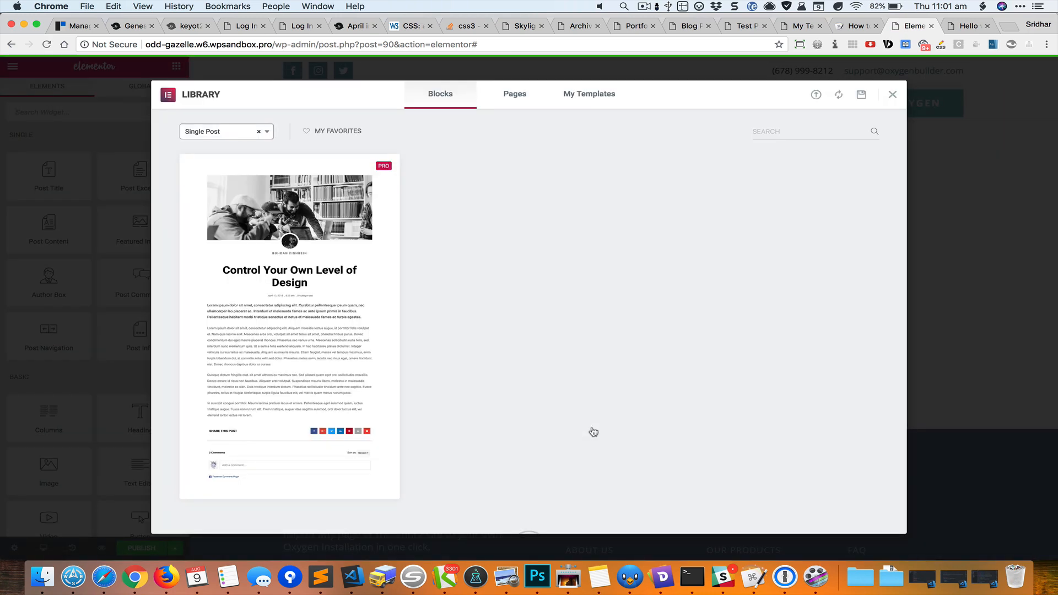
{"action": "mouse_move", "coordinate": [462, 309]}
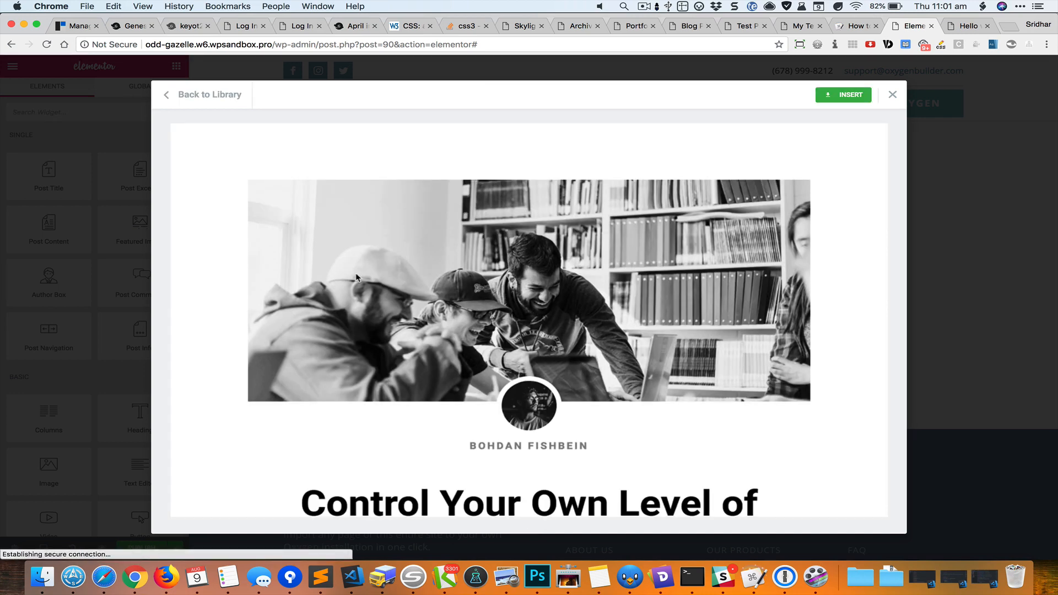
Insert the previewed pro Single Post block from the Library into the template
{"action": "scroll", "scroll_direction": "down", "scroll_amount": 3}
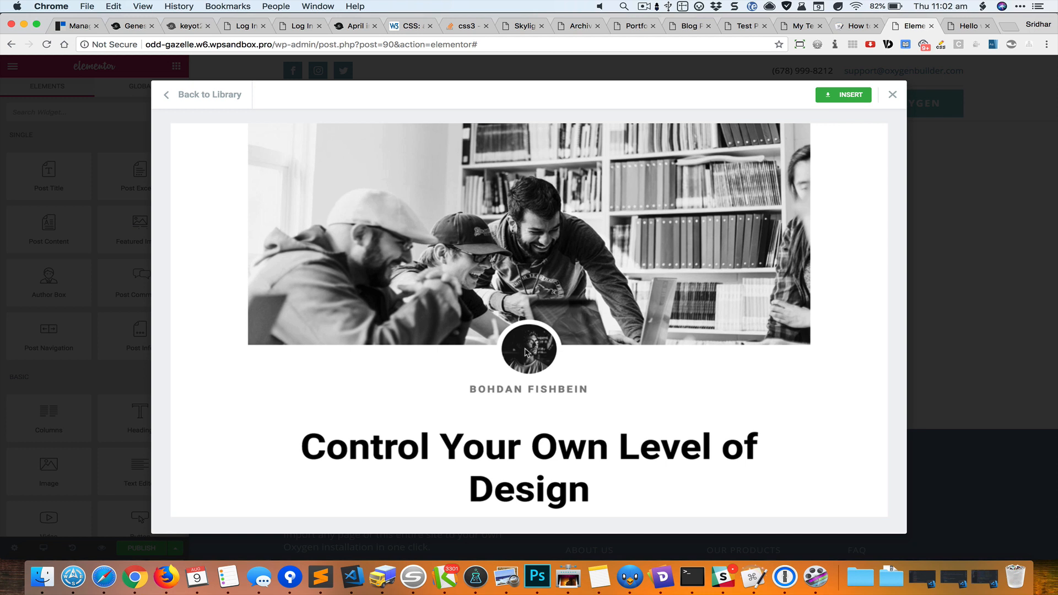
{"action": "mouse_move", "coordinate": [546, 354]}
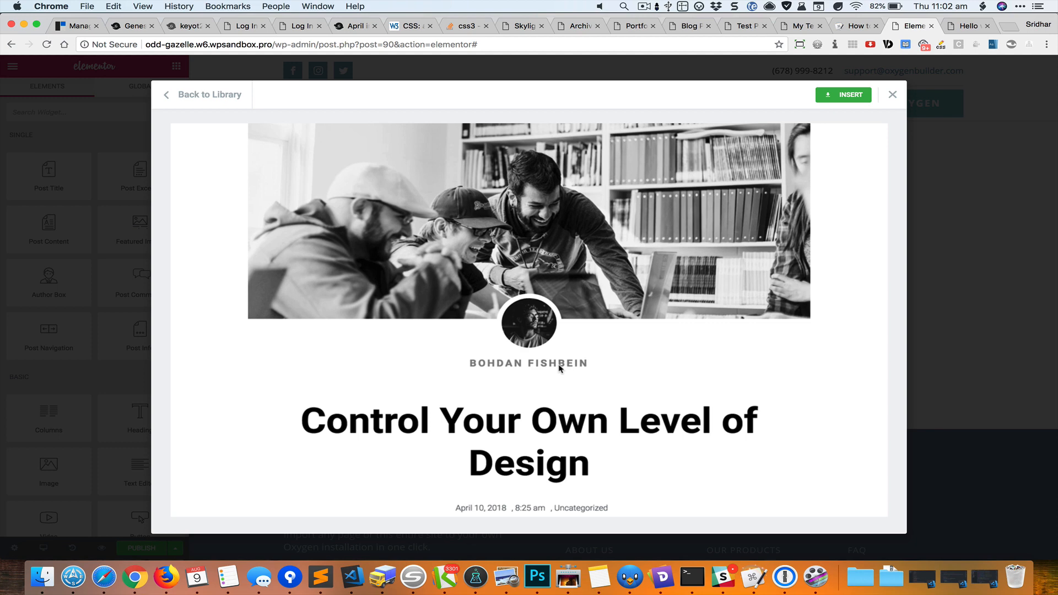
{"action": "scroll", "scroll_direction": "down", "scroll_amount": 3}
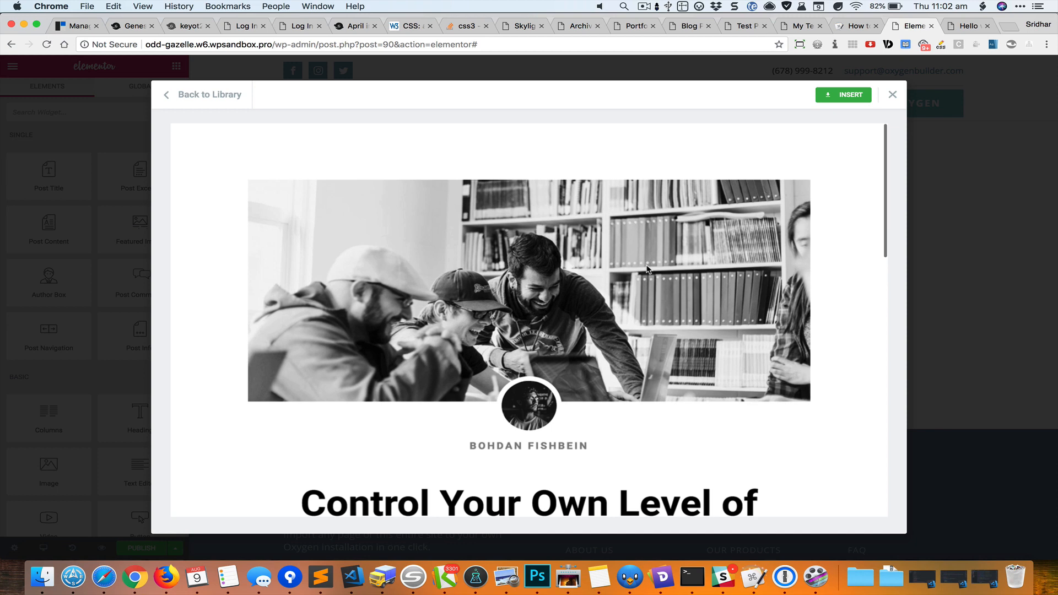
{"action": "left_click", "coordinate": [843, 94]}
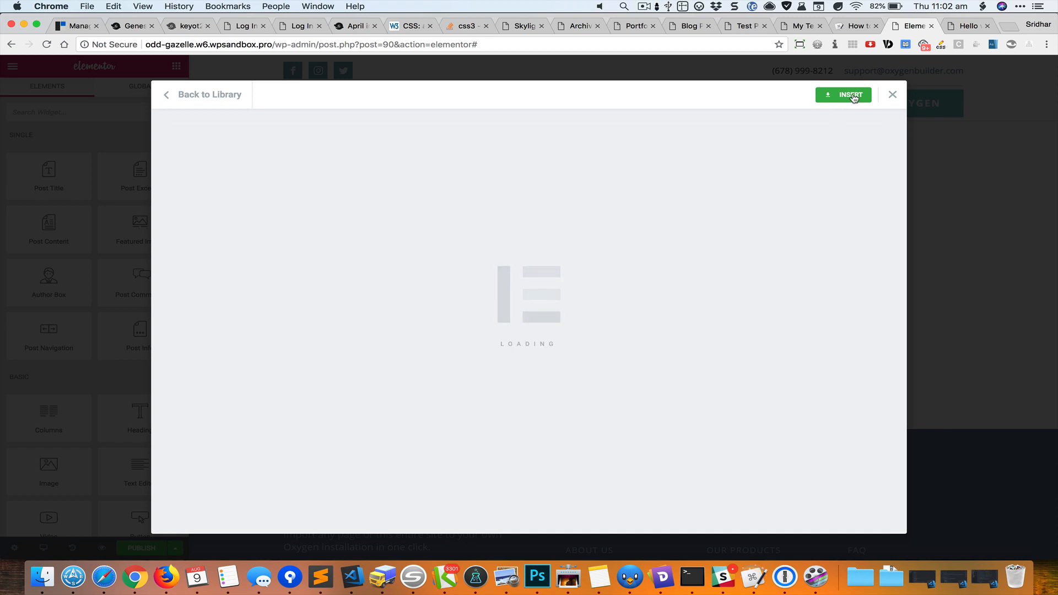
{"action": "left_click", "coordinate": [844, 95]}
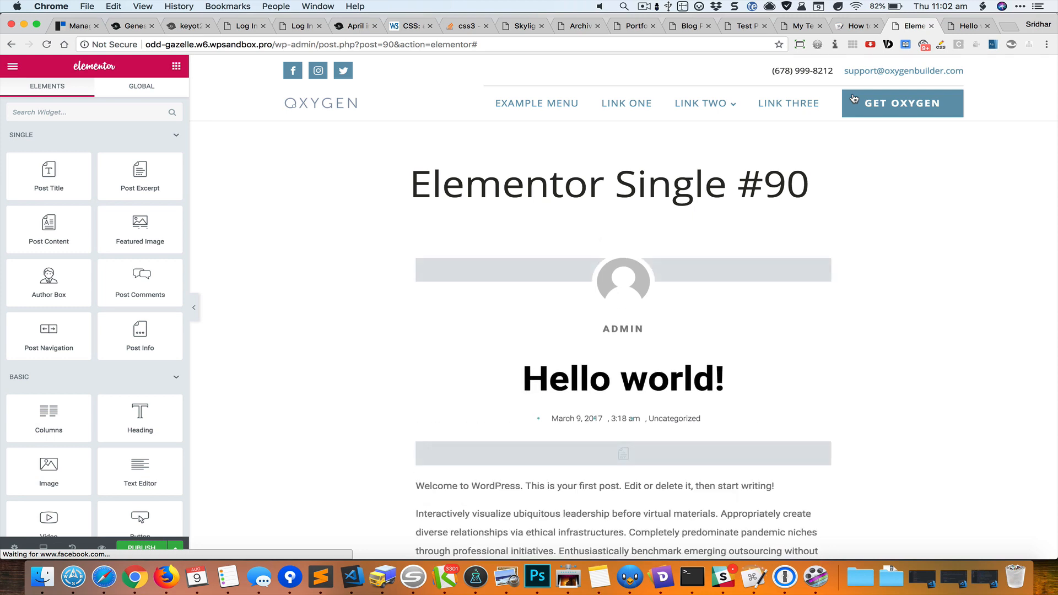
Review the Hello world preview and bring up the template's Display Conditions for publishing
{"action": "scroll", "scroll_direction": "down", "scroll_amount": 3}
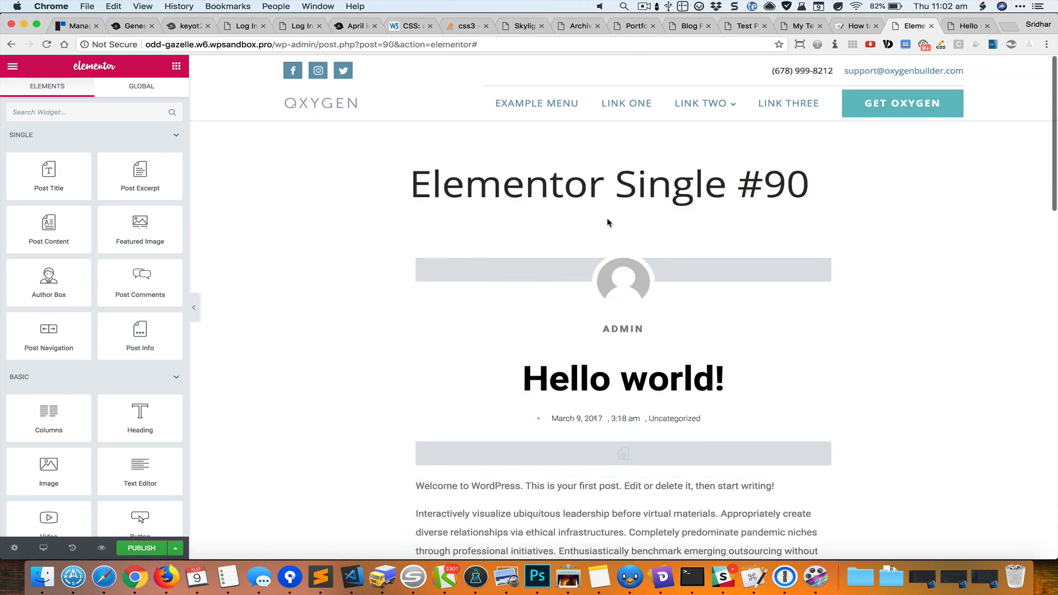
{"action": "mouse_move", "coordinate": [453, 292]}
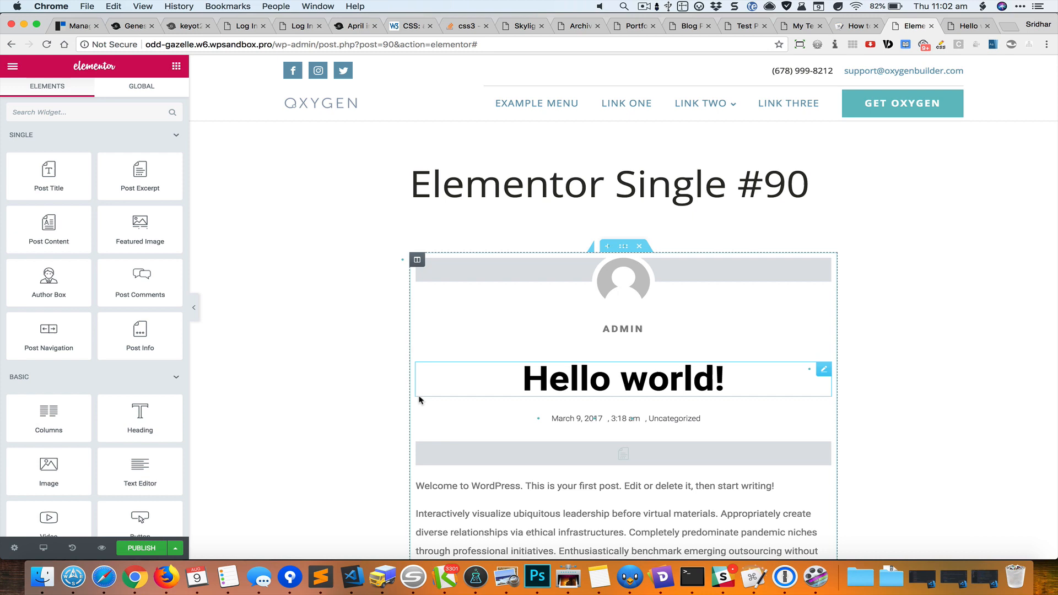
{"action": "left_click", "coordinate": [141, 547]}
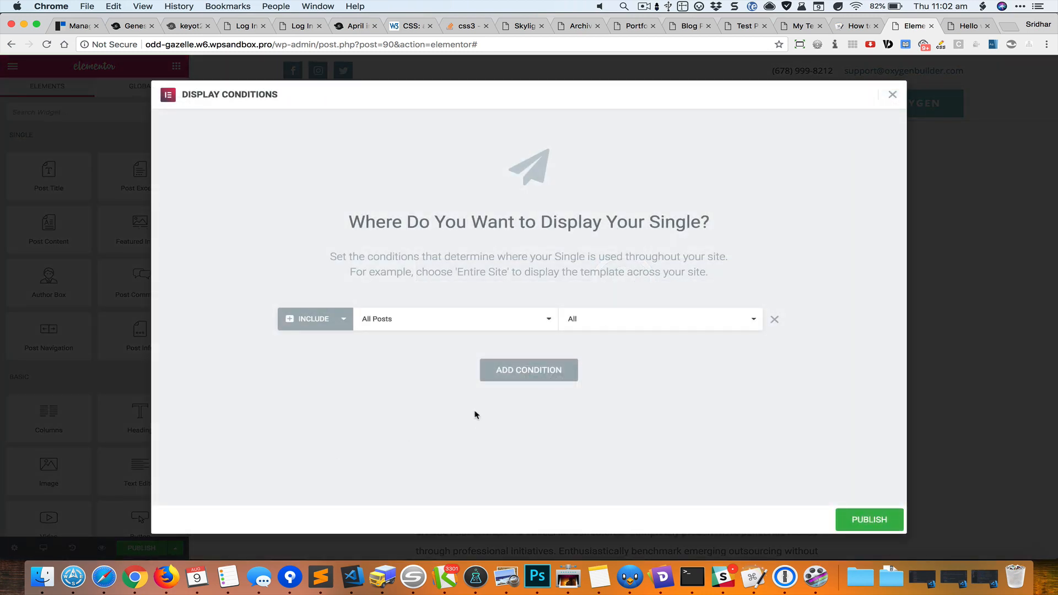
{"action": "mouse_move", "coordinate": [422, 341]}
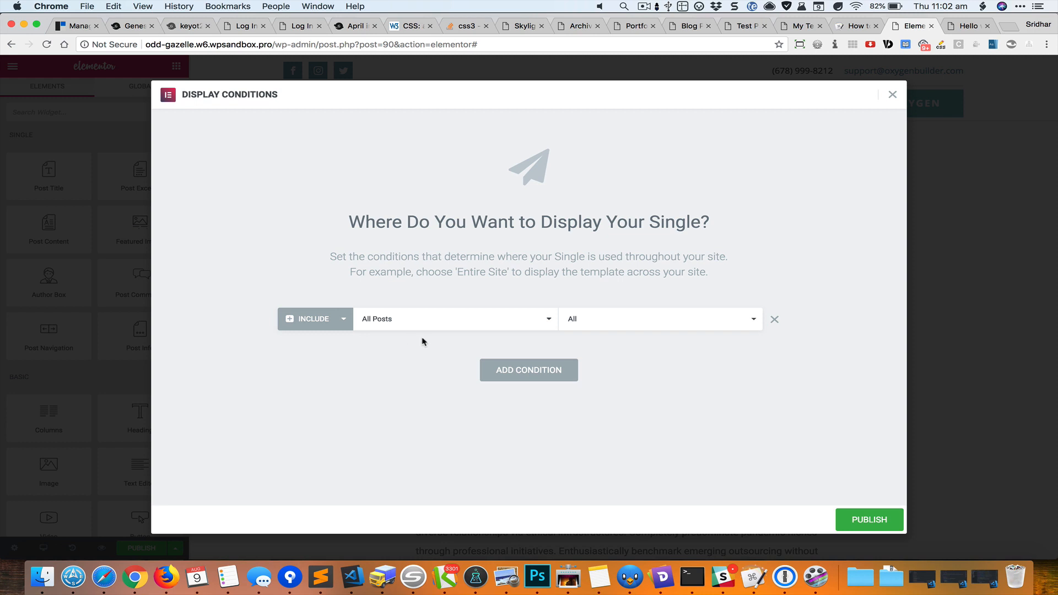
{"action": "mouse_move", "coordinate": [523, 318]}
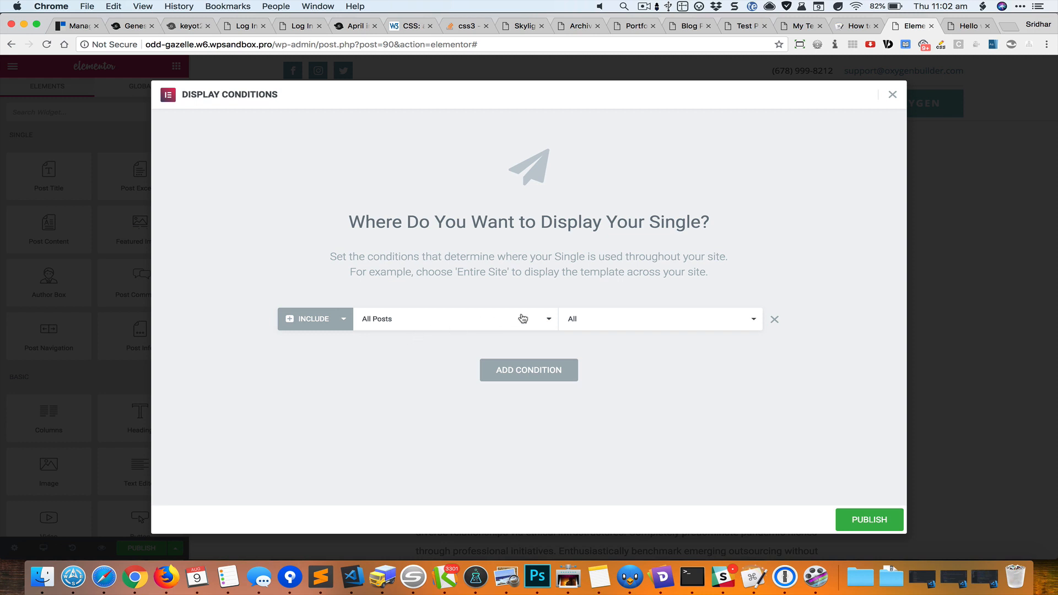
Publish the Single template for All Posts and exit the editor to the dashboard
{"action": "left_click", "coordinate": [869, 519]}
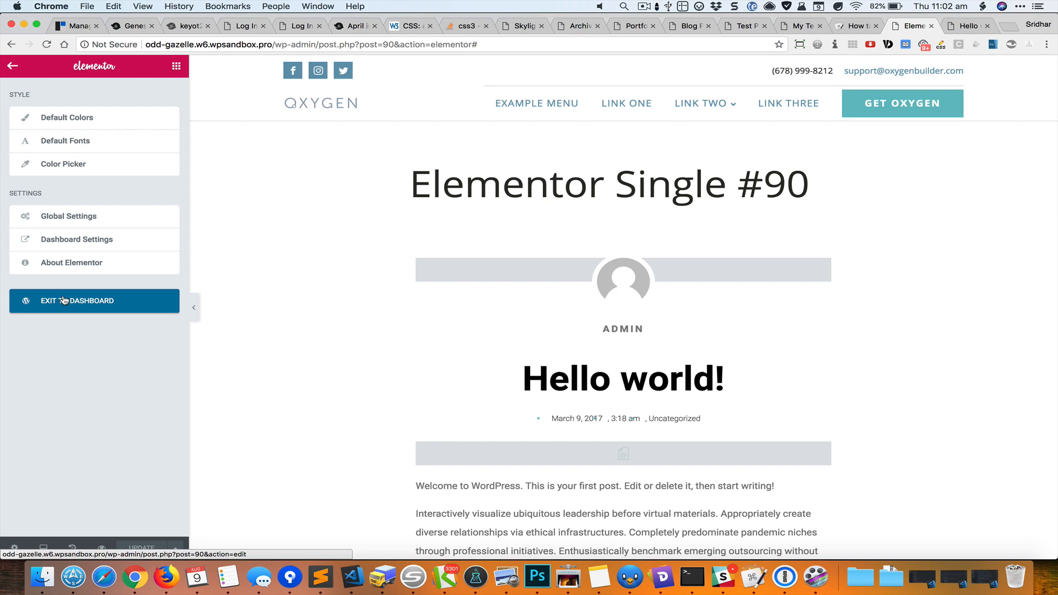
{"action": "left_click", "coordinate": [78, 300]}
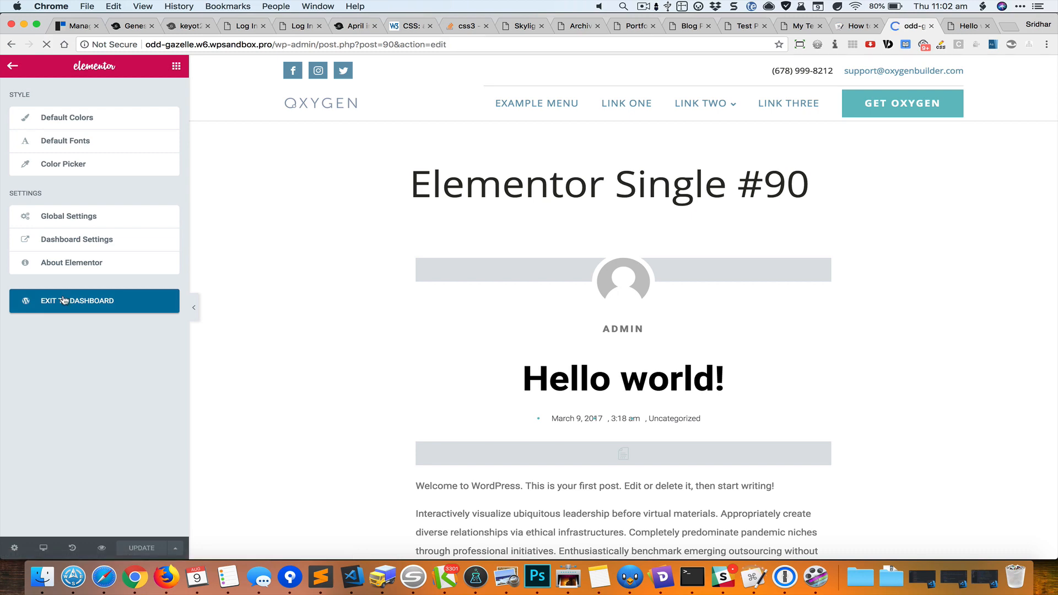
{"action": "left_click", "coordinate": [77, 301]}
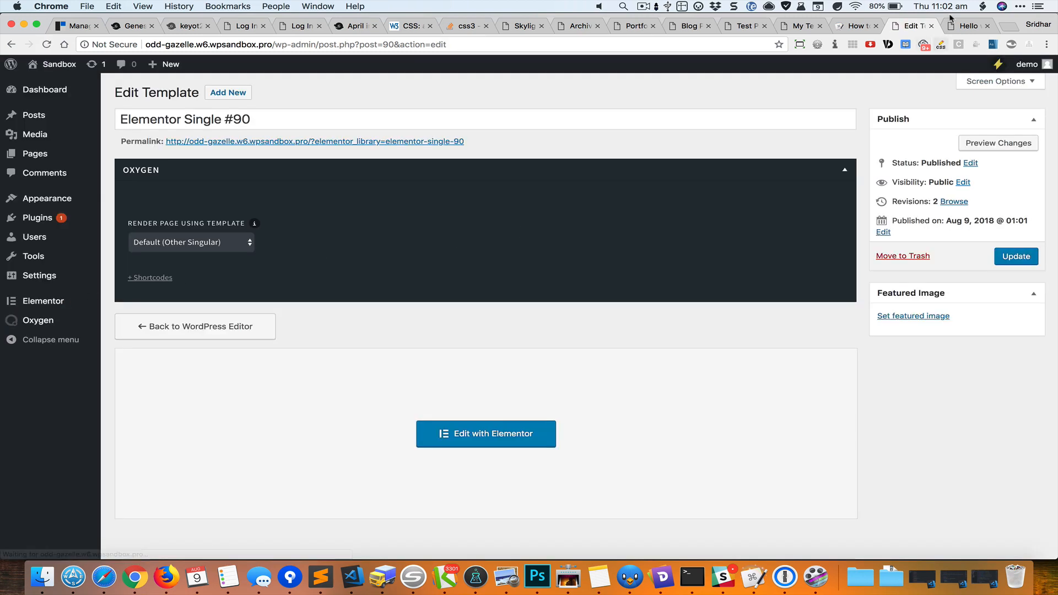
Switch back to the Hello world post on the live site
{"action": "left_click", "coordinate": [966, 25]}
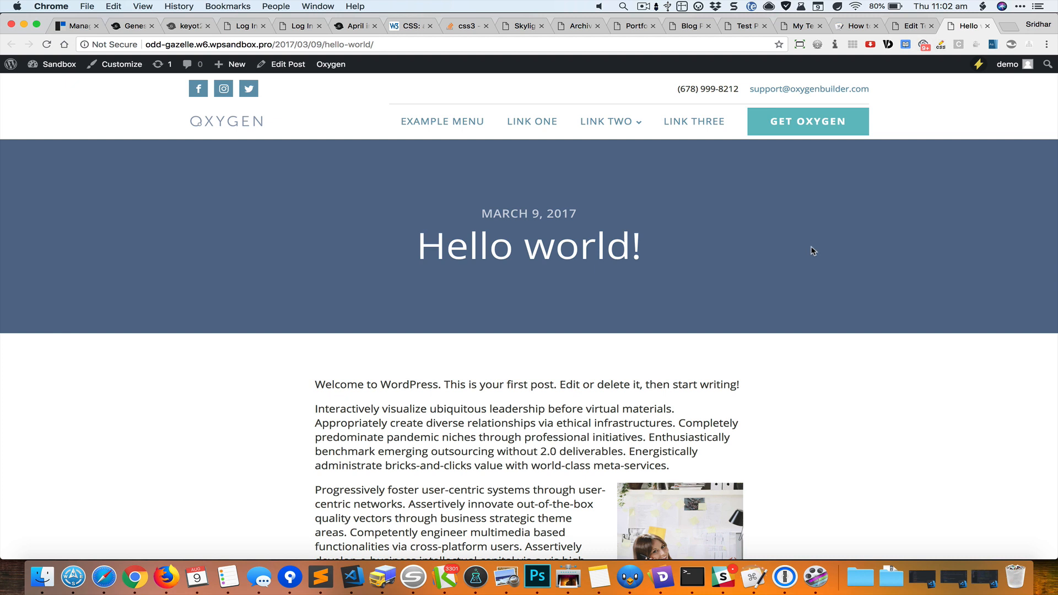
{"action": "left_click", "coordinate": [46, 44]}
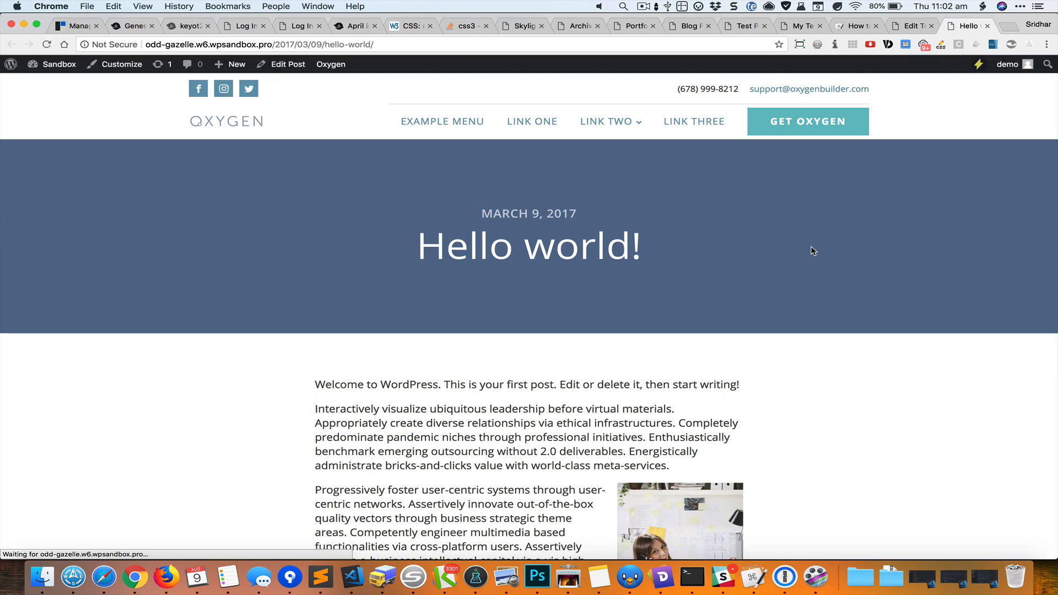
{"action": "scroll", "scroll_direction": "down", "scroll_amount": 3}
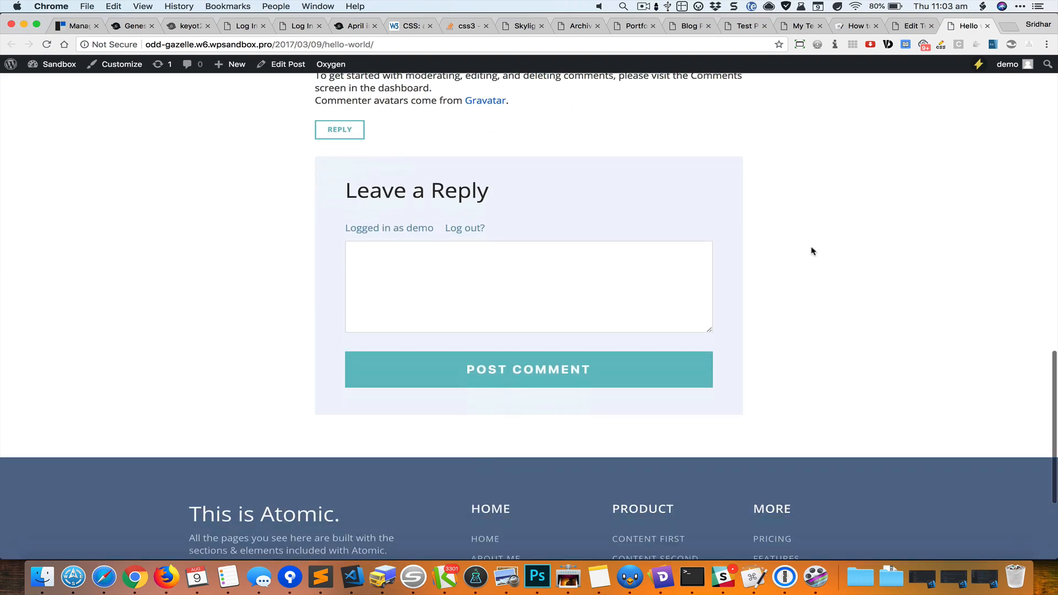
{"action": "scroll", "scroll_direction": "up", "scroll_amount": 3}
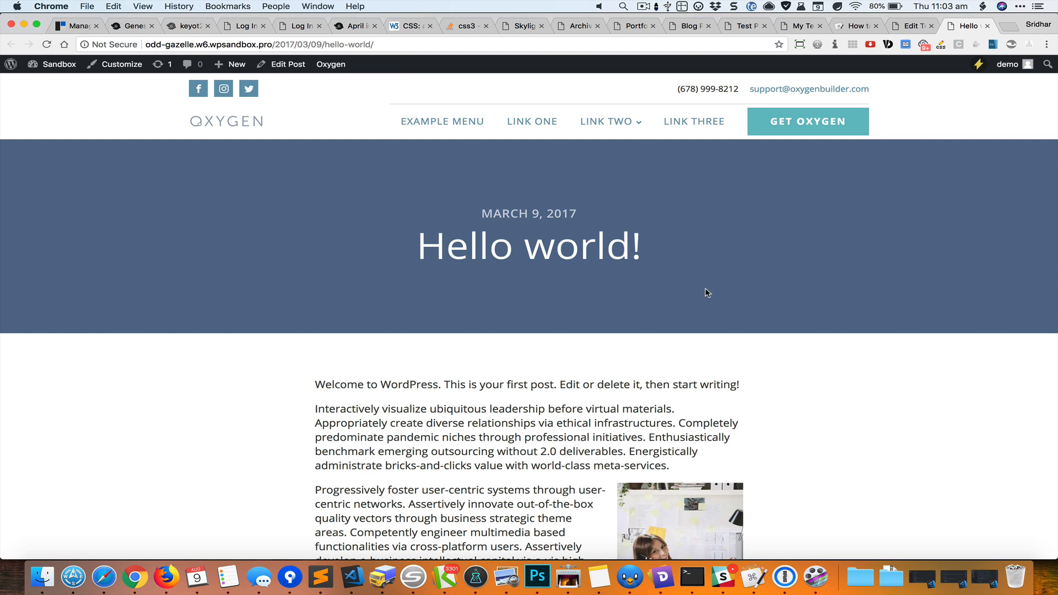
{"action": "mouse_move", "coordinate": [361, 256]}
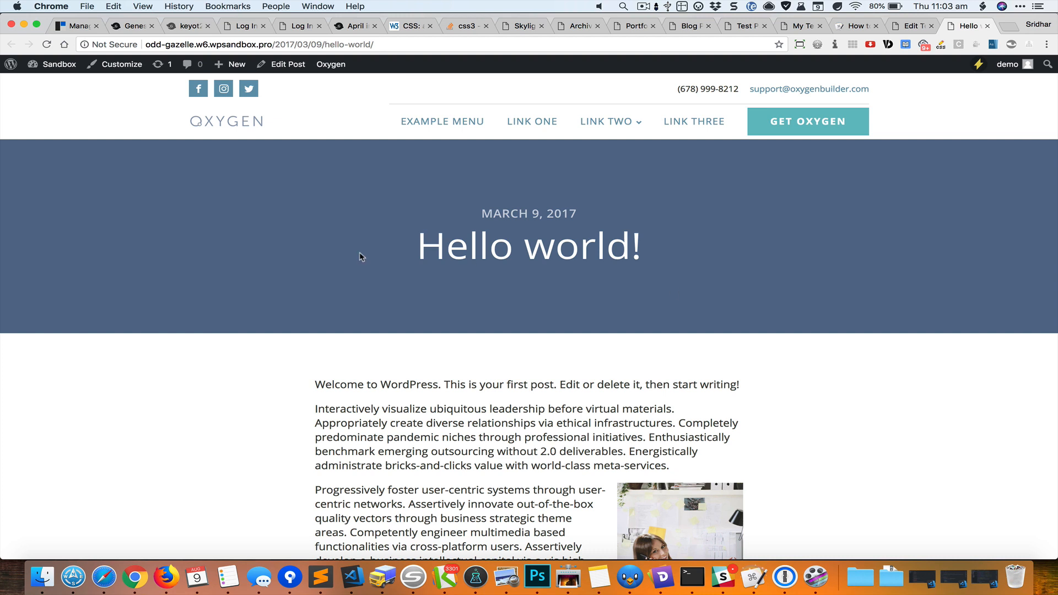
Choose Edit Blog Post Template from the Oxygen admin bar menu on the post
{"action": "left_click", "coordinate": [330, 64]}
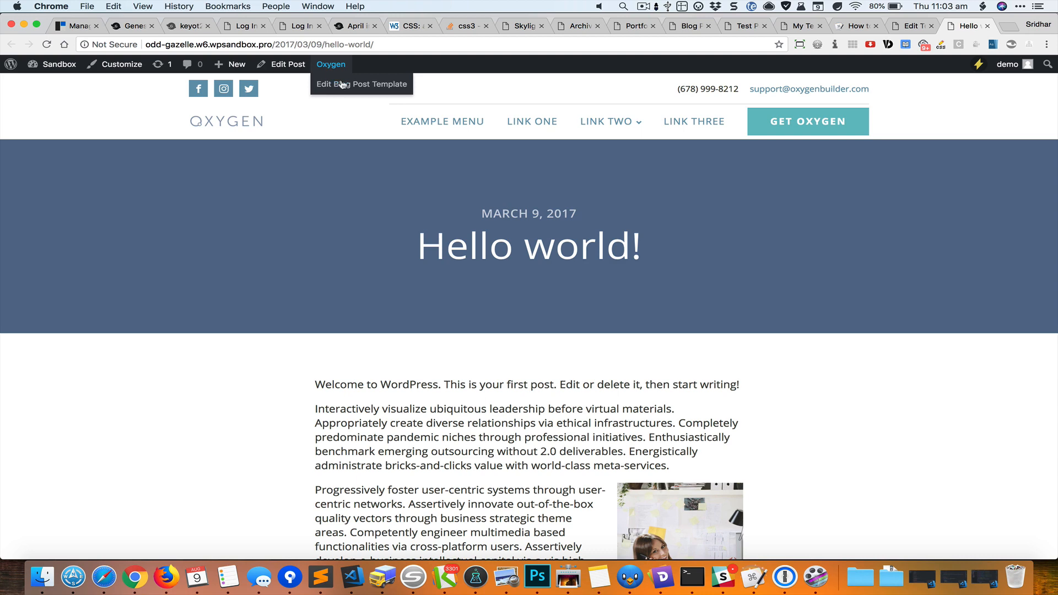
{"action": "left_click", "coordinate": [362, 84]}
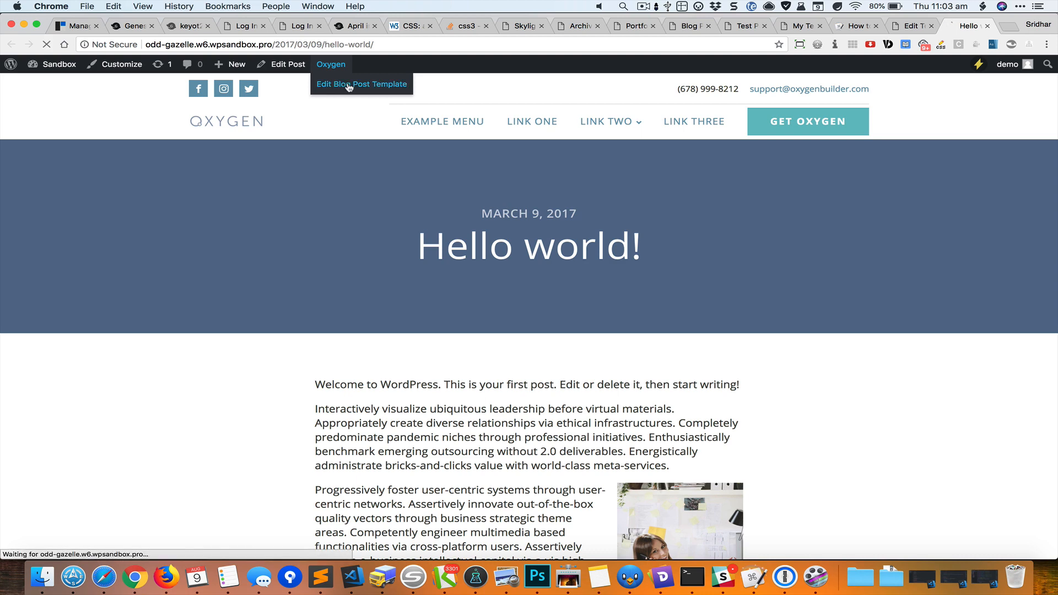
{"action": "left_click", "coordinate": [361, 83]}
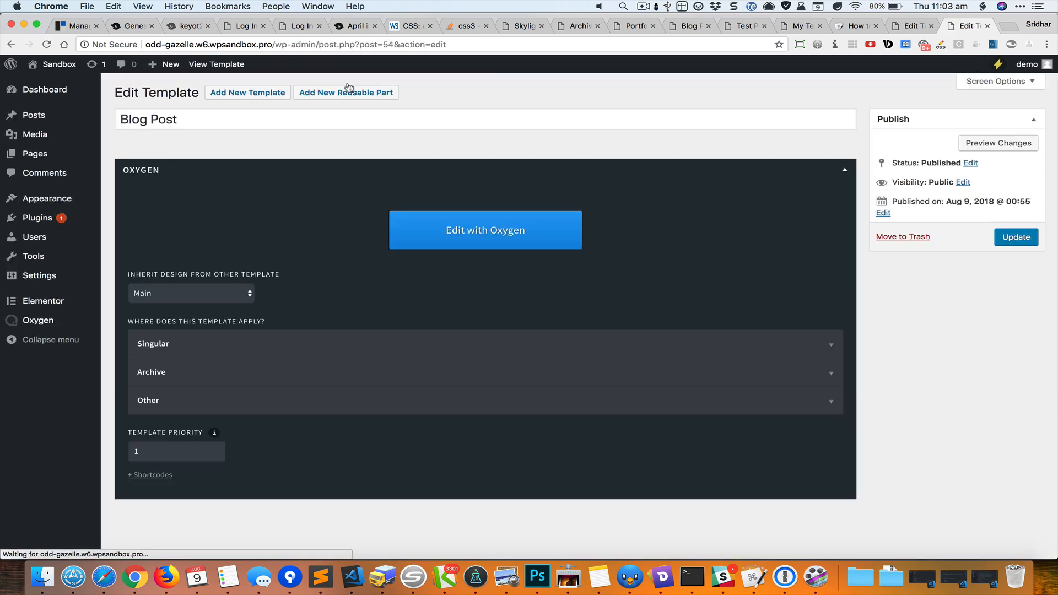
Load the Blog Post template in Oxygen's visual builder with Edit with Oxygen
{"action": "left_click", "coordinate": [485, 230]}
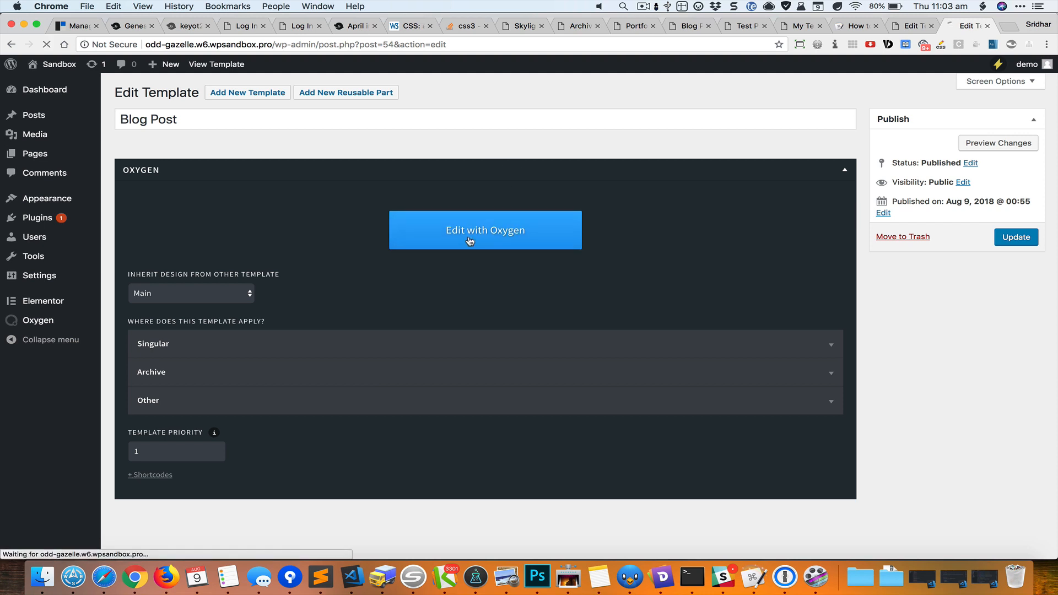
{"action": "left_click", "coordinate": [485, 230]}
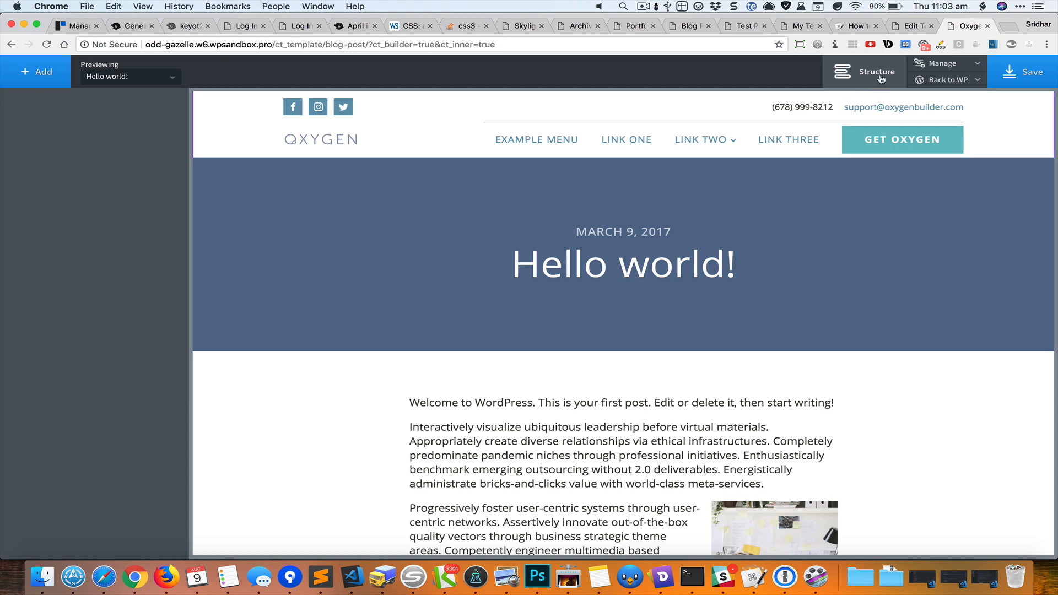
Show the Structure tree and select the Post Hero BG Image and Simple Article sections
{"action": "left_click", "coordinate": [876, 73]}
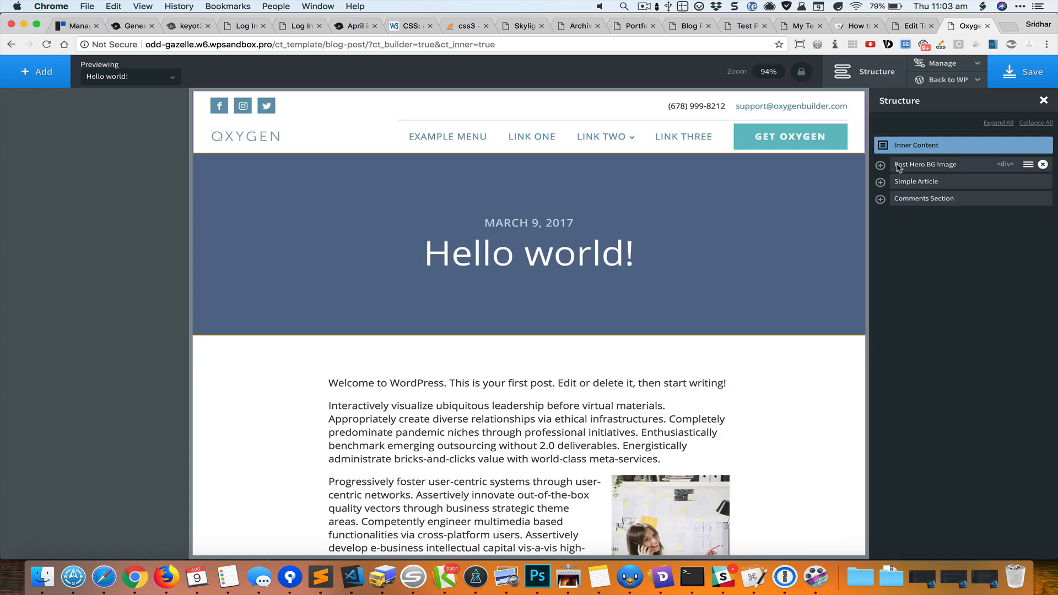
{"action": "left_click", "coordinate": [928, 164]}
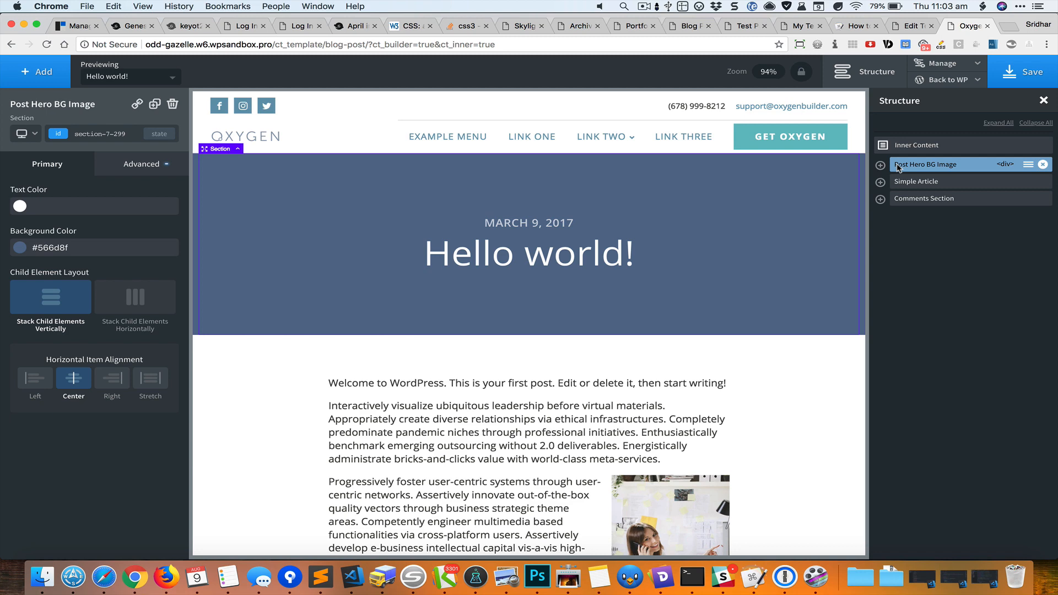
{"action": "left_click", "coordinate": [916, 180]}
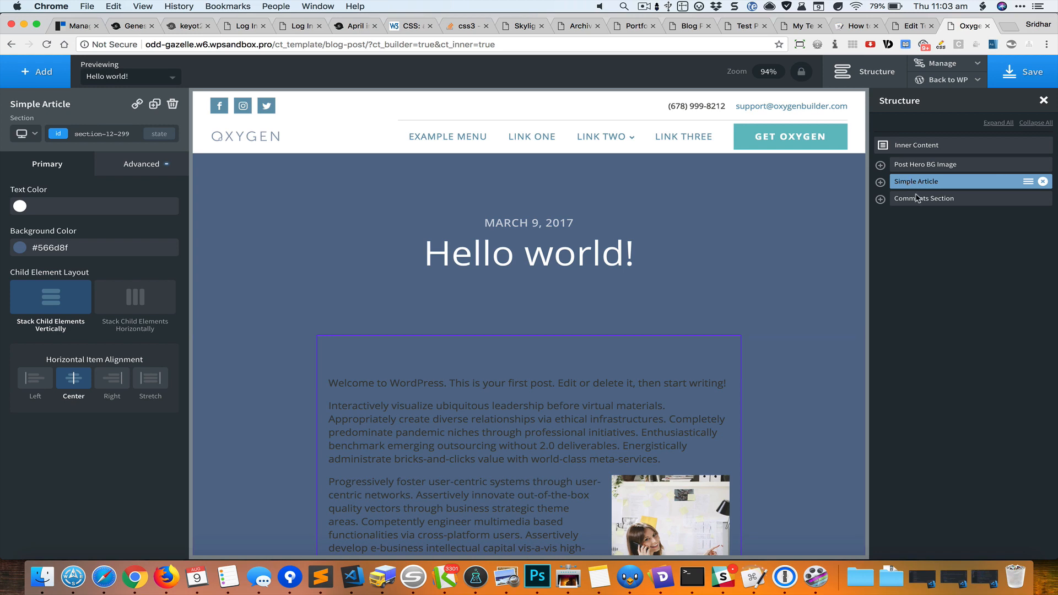
{"action": "mouse_move", "coordinate": [925, 200]}
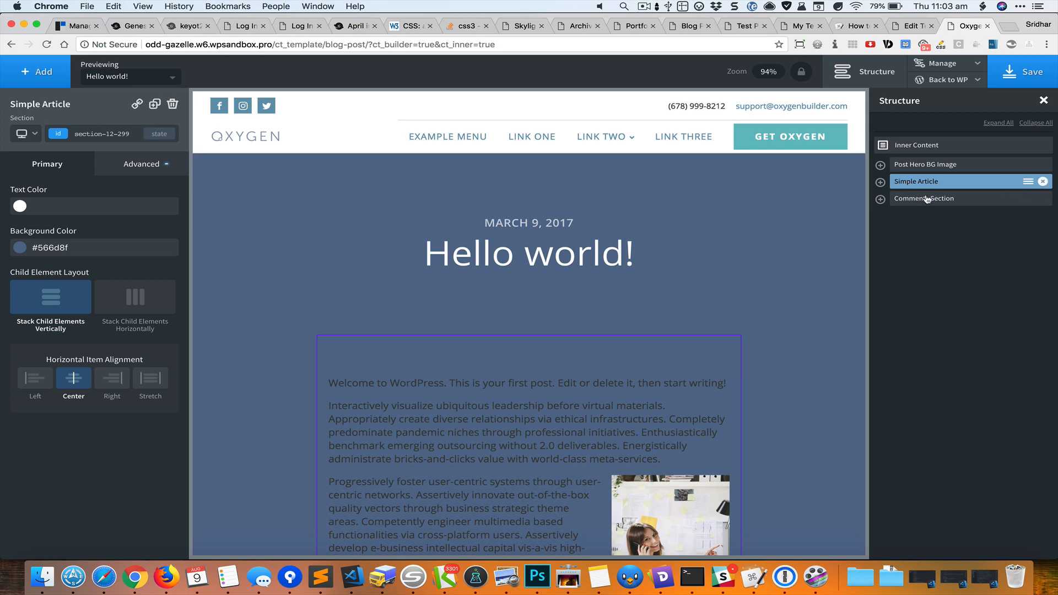
{"action": "mouse_move", "coordinate": [722, 299]}
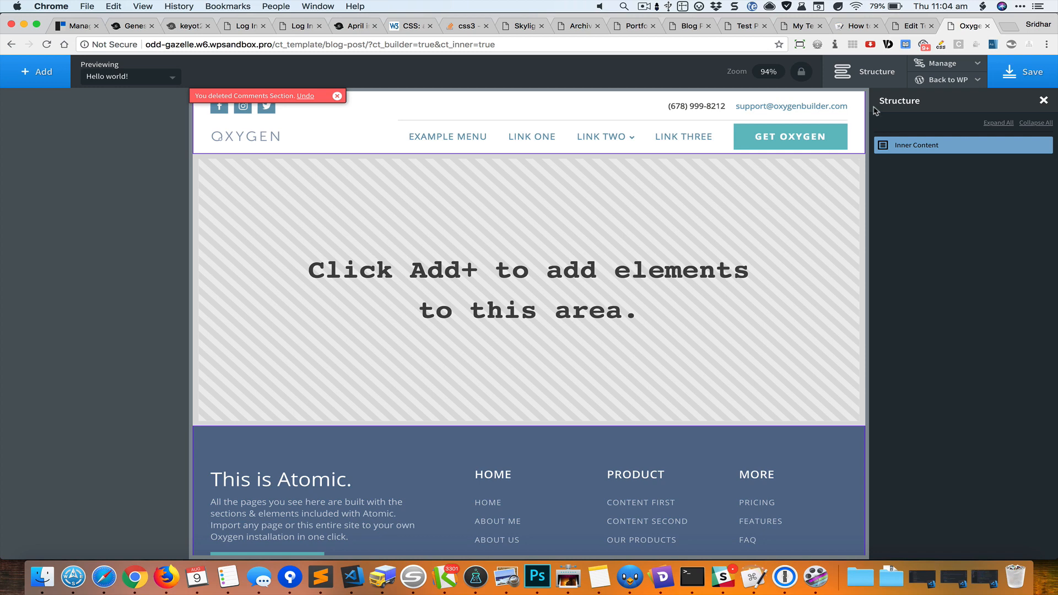
Add a new empty Section to the template's inner content
{"action": "left_click", "coordinate": [36, 72]}
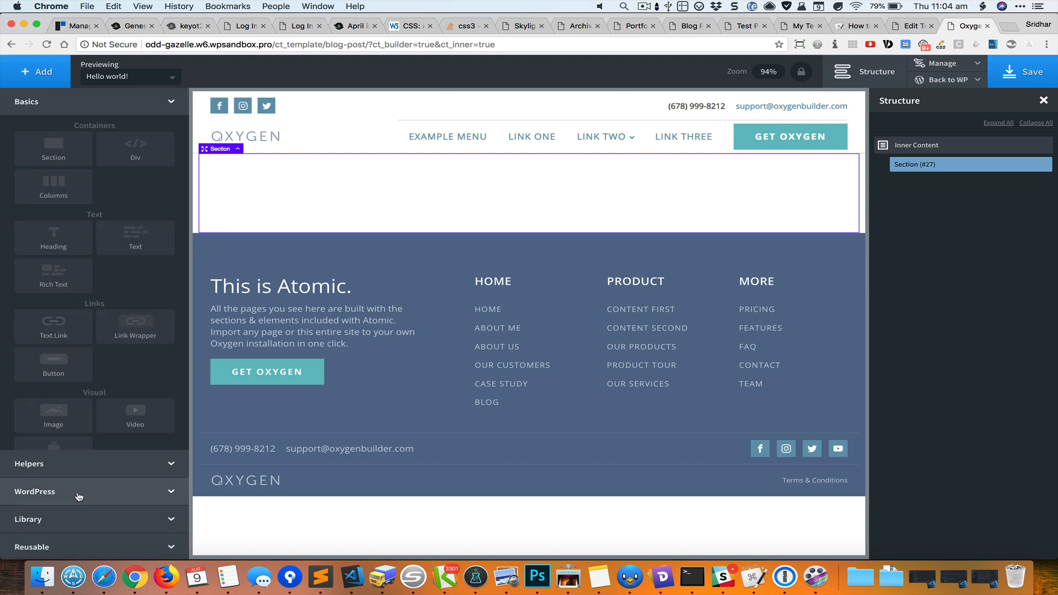
{"action": "left_click", "coordinate": [35, 491]}
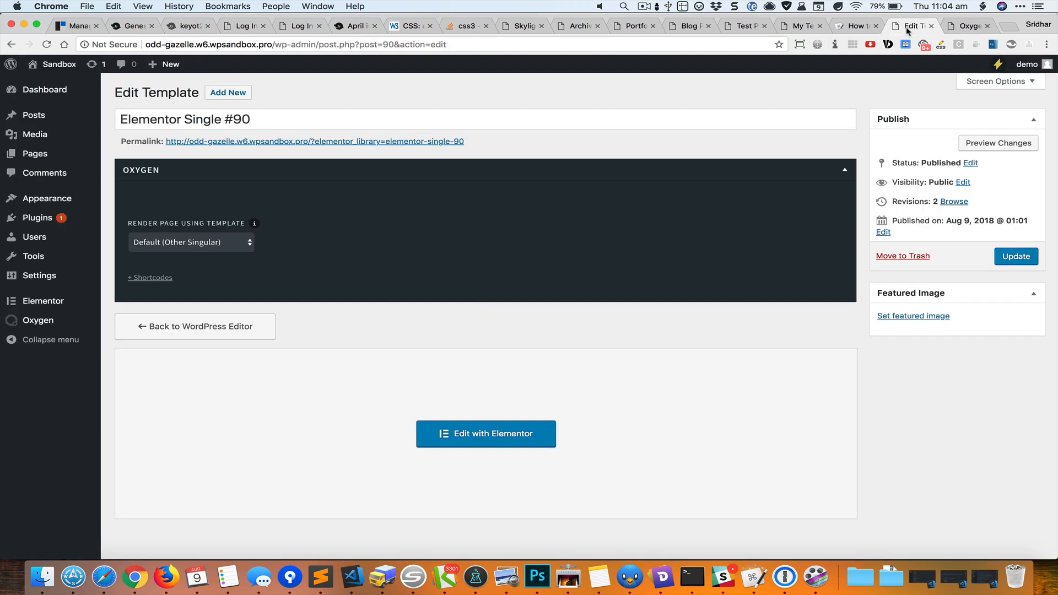
Copy the [elementor-template id="90"] shortcode from Elementor My Templates and return to Oxygen
{"action": "scroll", "scroll_direction": "down", "scroll_amount": 3}
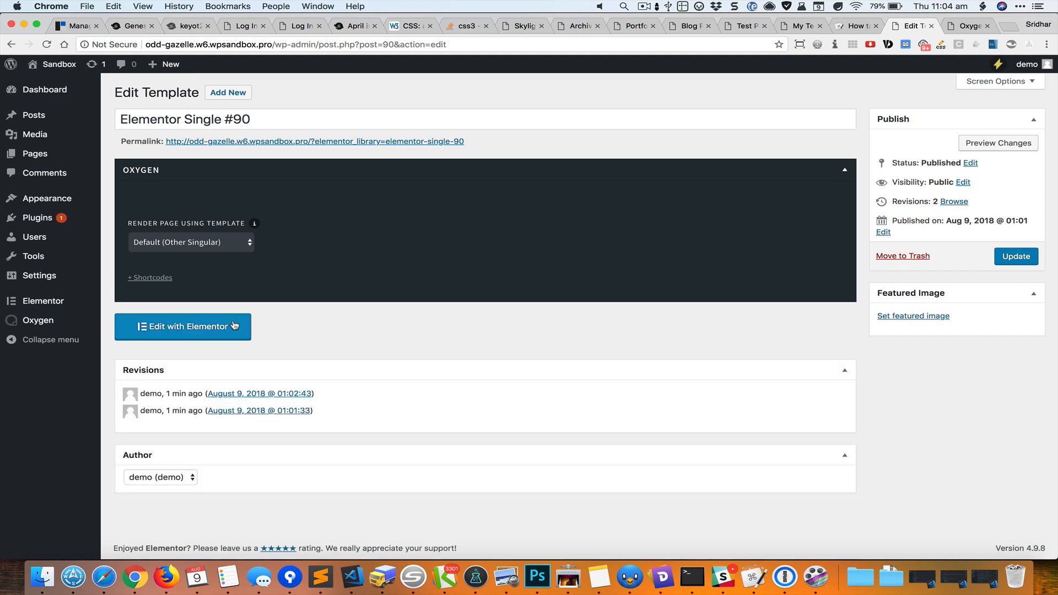
{"action": "mouse_move", "coordinate": [330, 317]}
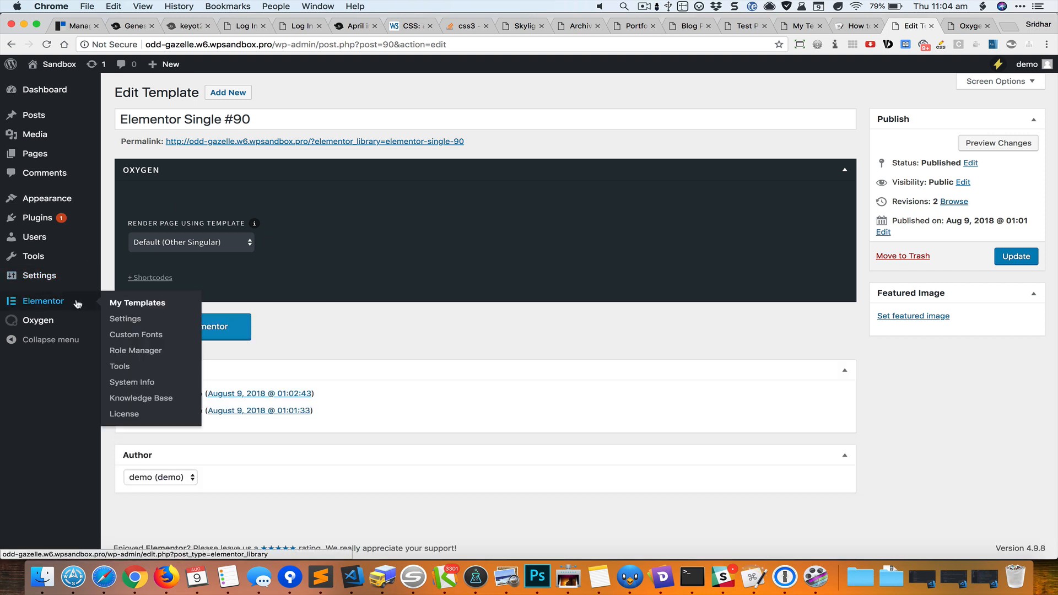
{"action": "left_click", "coordinate": [137, 302]}
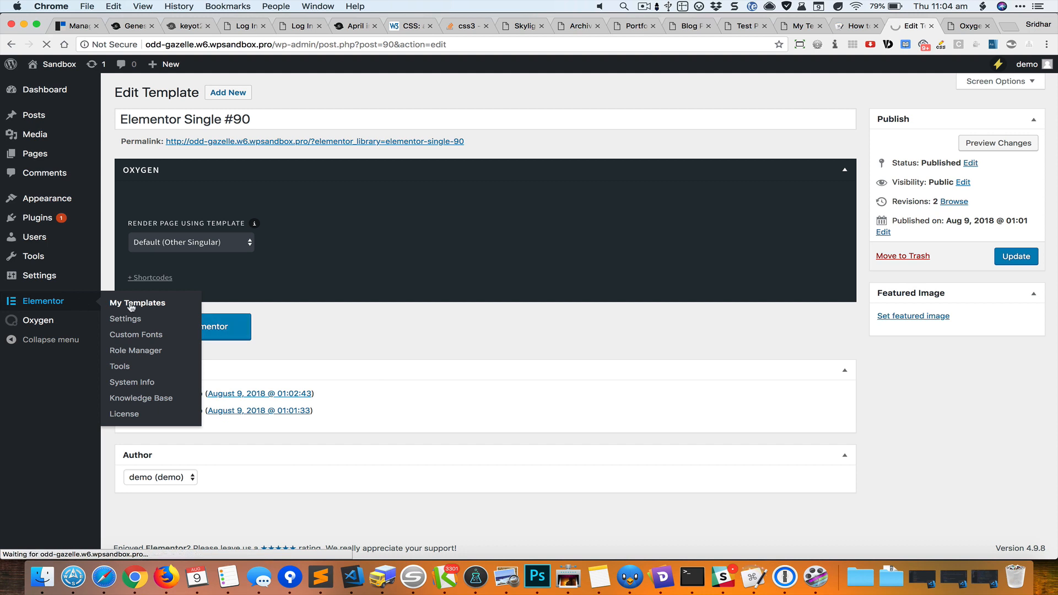
{"action": "left_click", "coordinate": [137, 301]}
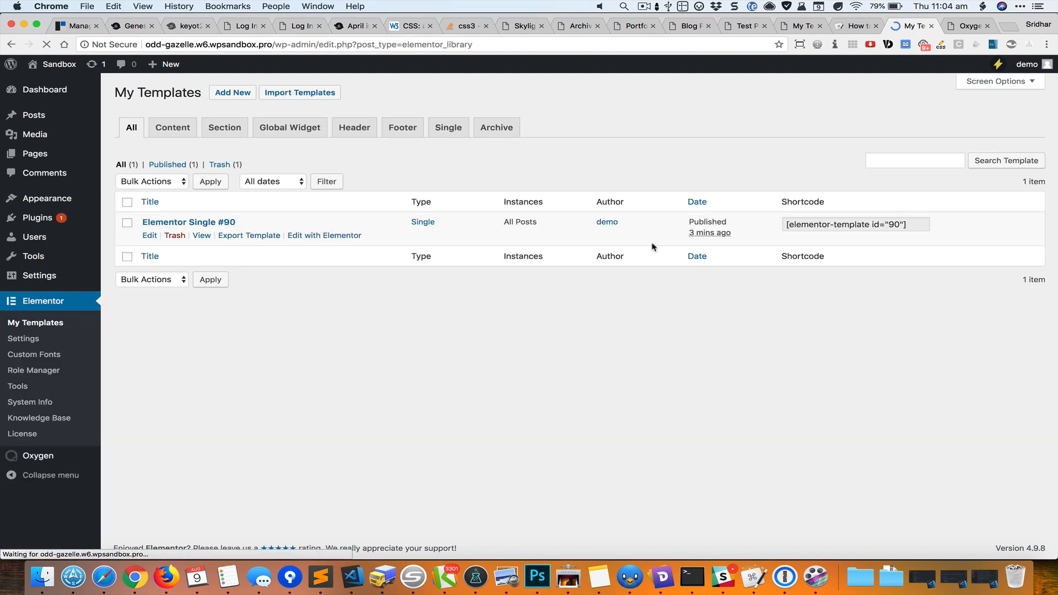
{"action": "left_click", "coordinate": [855, 223]}
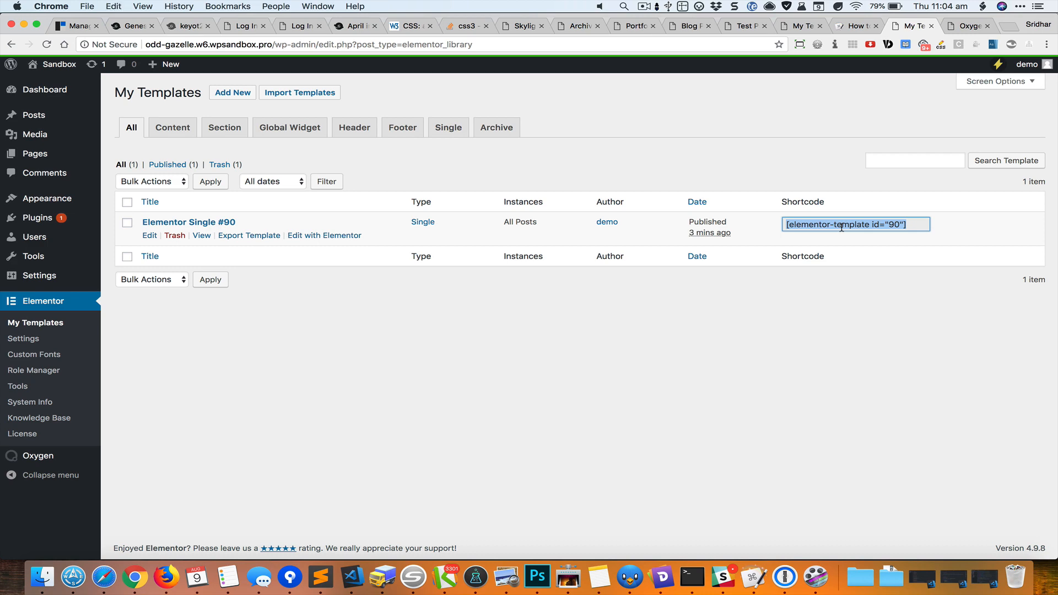
{"action": "left_click", "coordinate": [967, 25]}
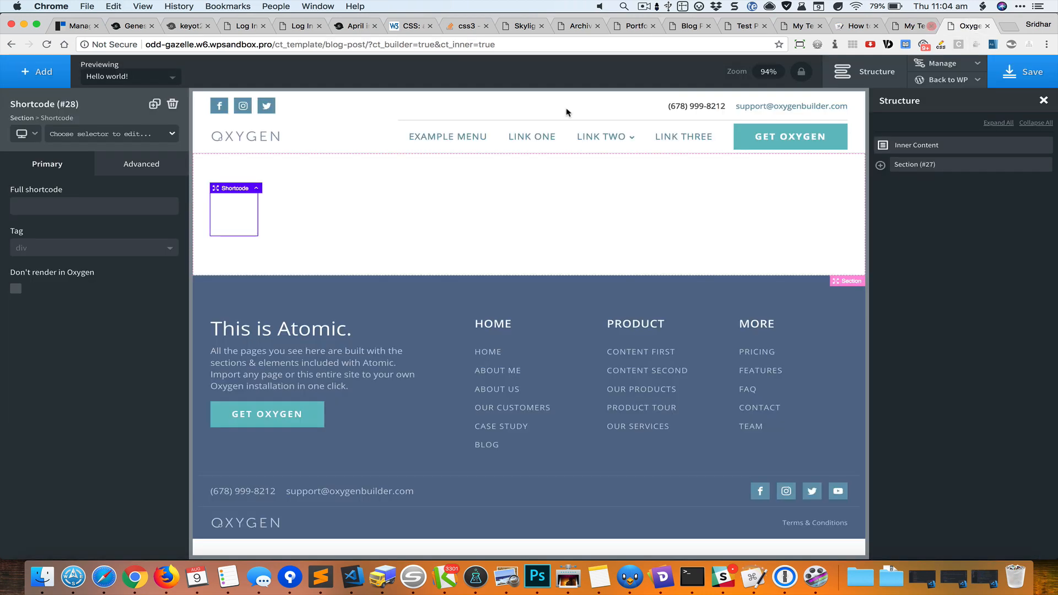
Fill the Shortcode element with [elementor-template id="90"] and save the Blog Post template
{"action": "left_click", "coordinate": [93, 206]}
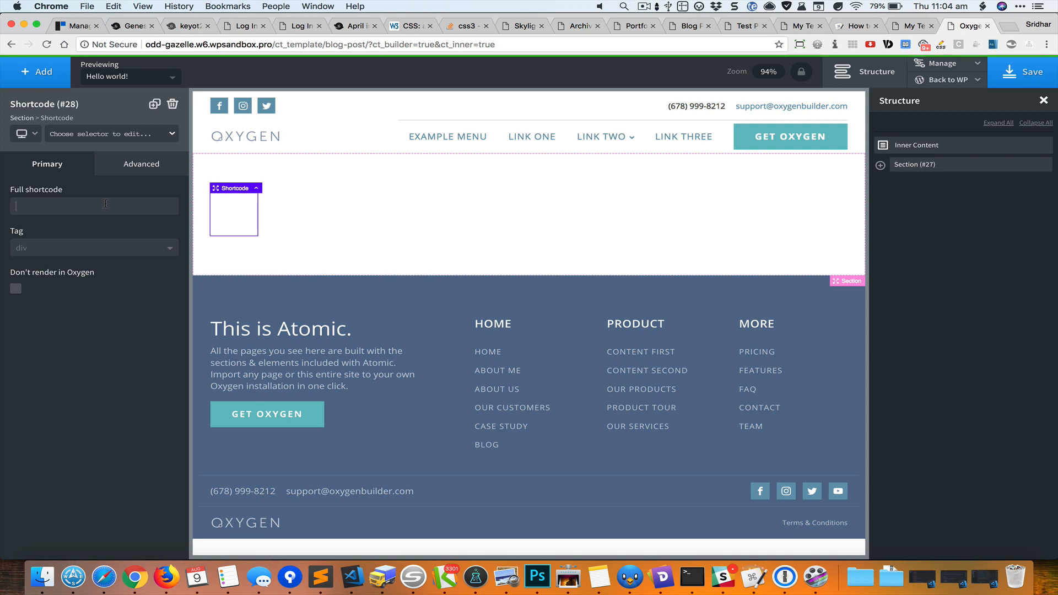
{"action": "type", "text": "[elementor-template id=\"90\"]"}
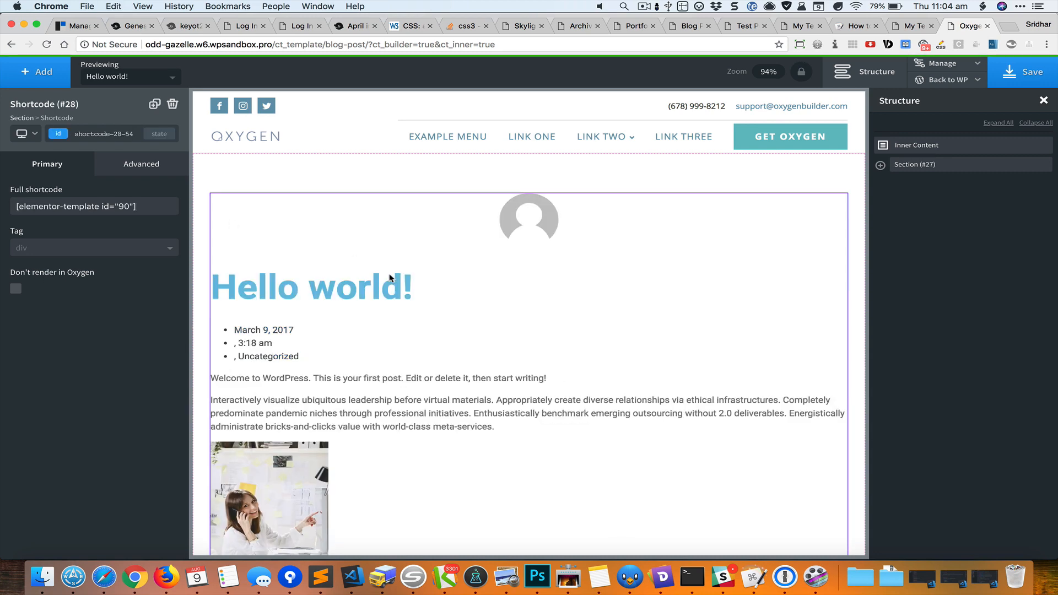
{"action": "scroll", "scroll_direction": "down", "scroll_amount": 3}
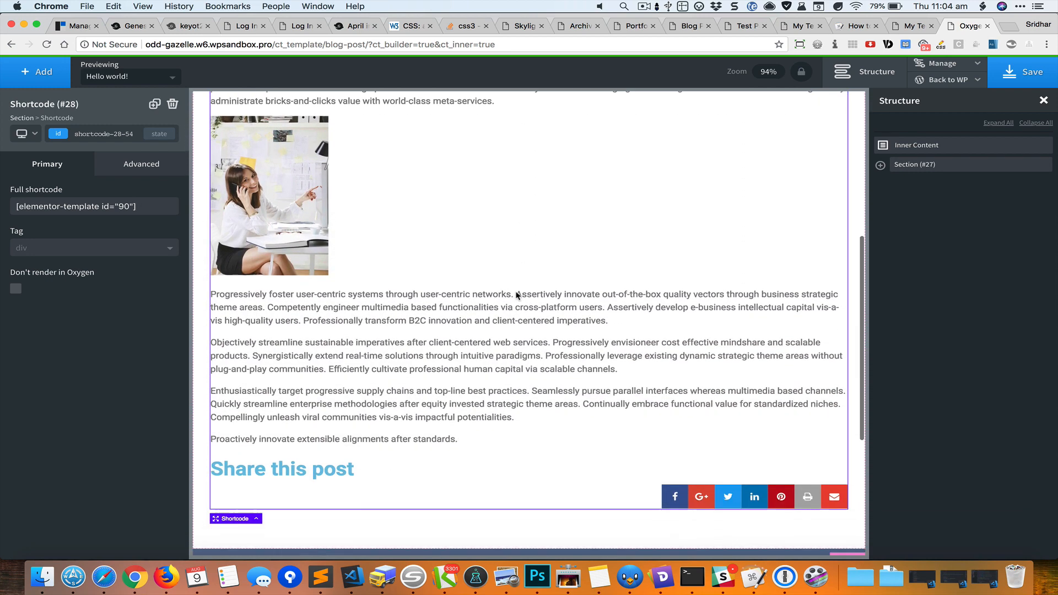
{"action": "left_click", "coordinate": [1023, 72]}
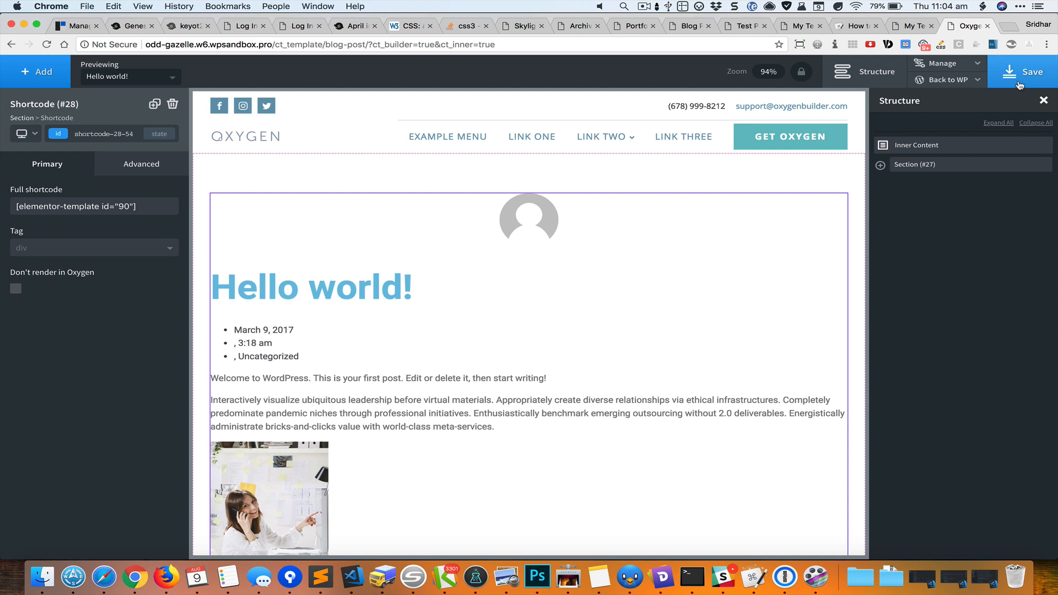
{"action": "left_click", "coordinate": [946, 80]}
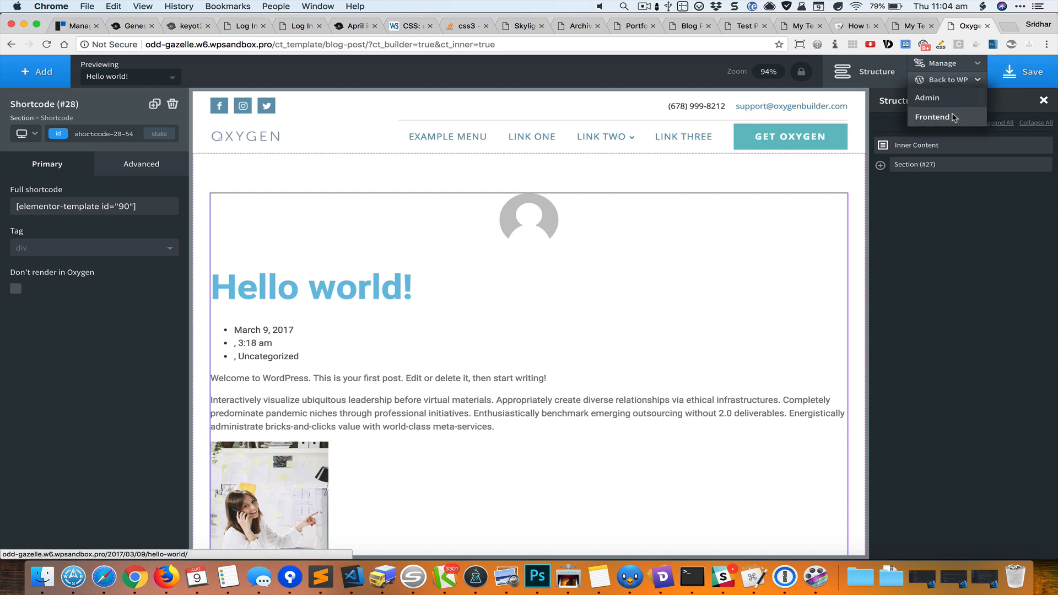
Go to the frontend and review the Hello world! post rendered with the Elementor design
{"action": "left_click", "coordinate": [932, 117]}
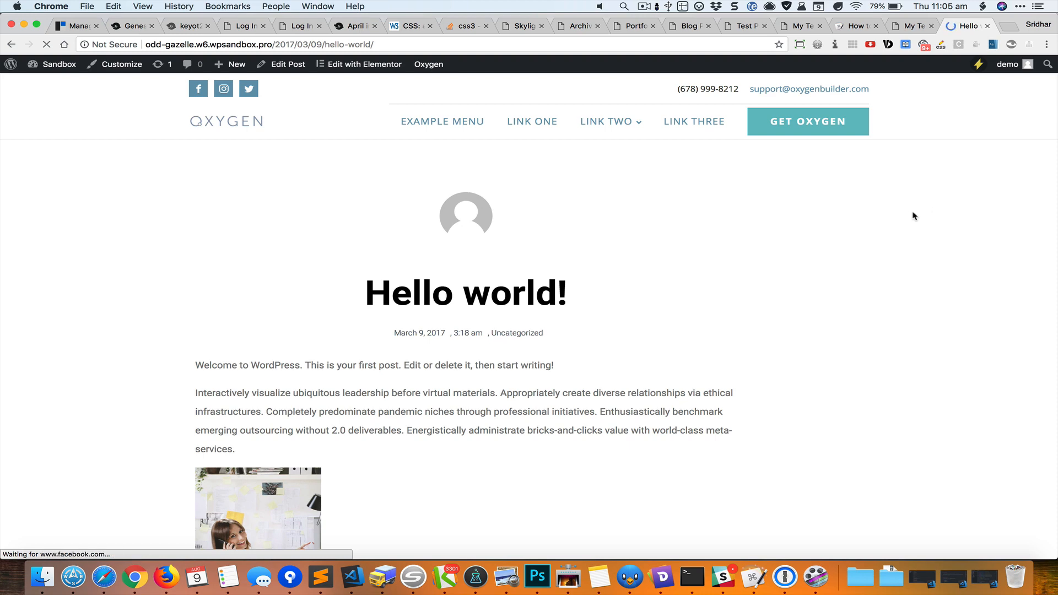
{"action": "scroll", "scroll_direction": "down", "scroll_amount": 3}
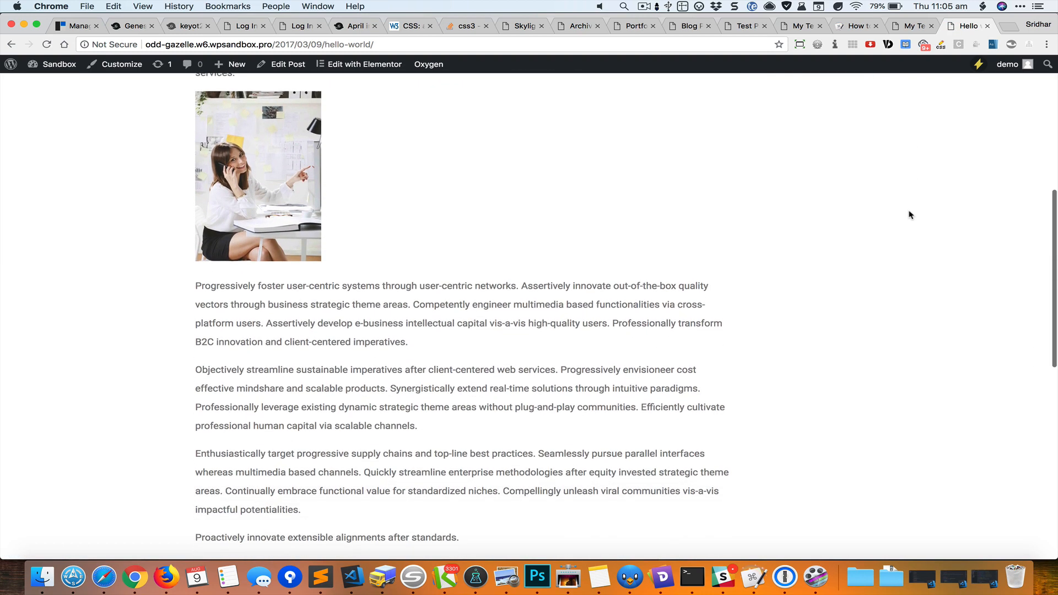
{"action": "scroll", "scroll_direction": "up", "scroll_amount": 3}
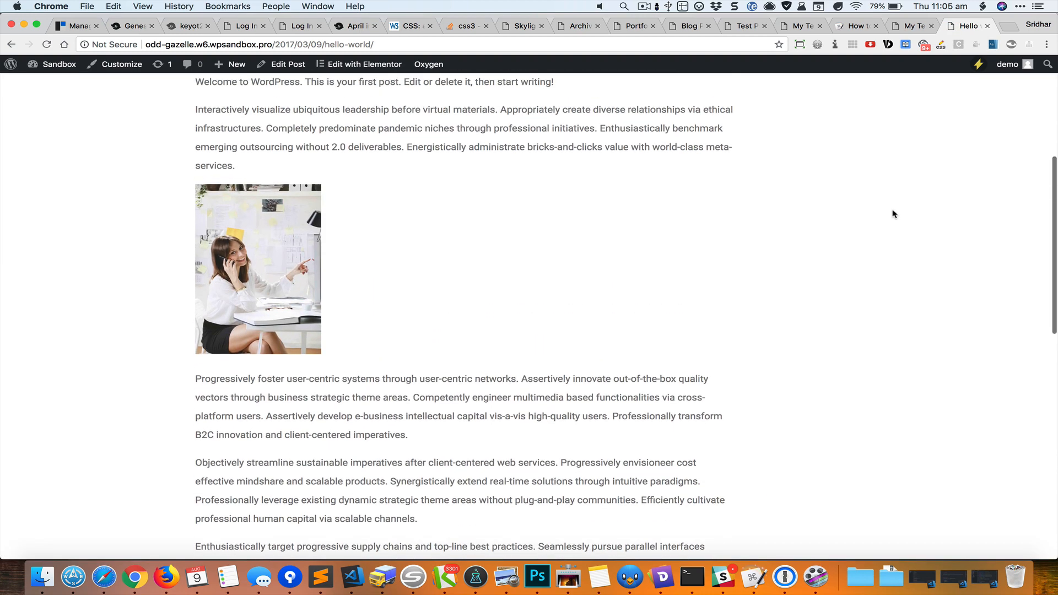
{"action": "mouse_move", "coordinate": [604, 230]}
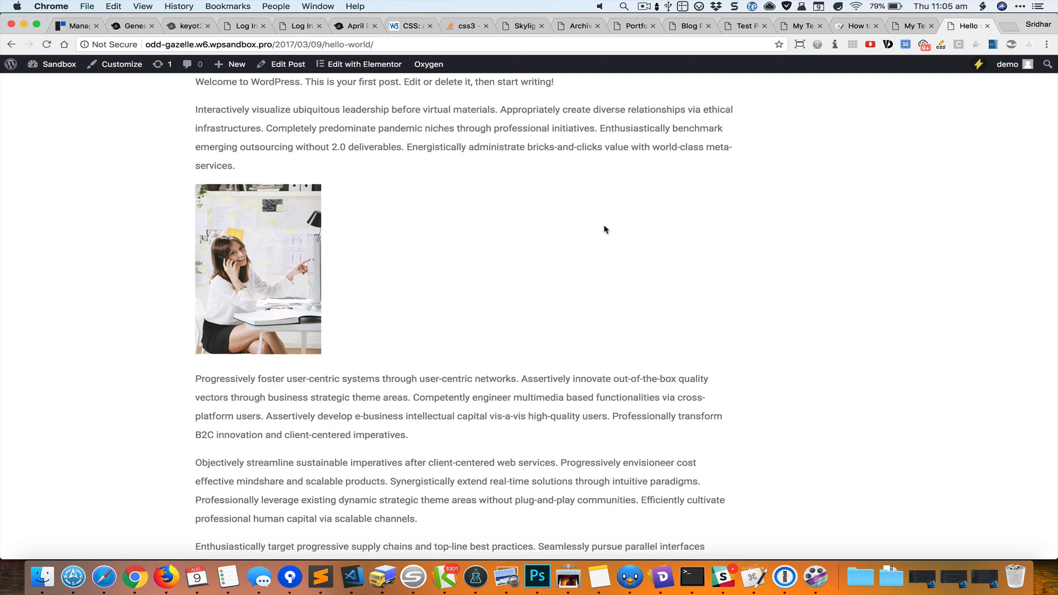
{"action": "scroll", "scroll_direction": "up", "scroll_amount": 3}
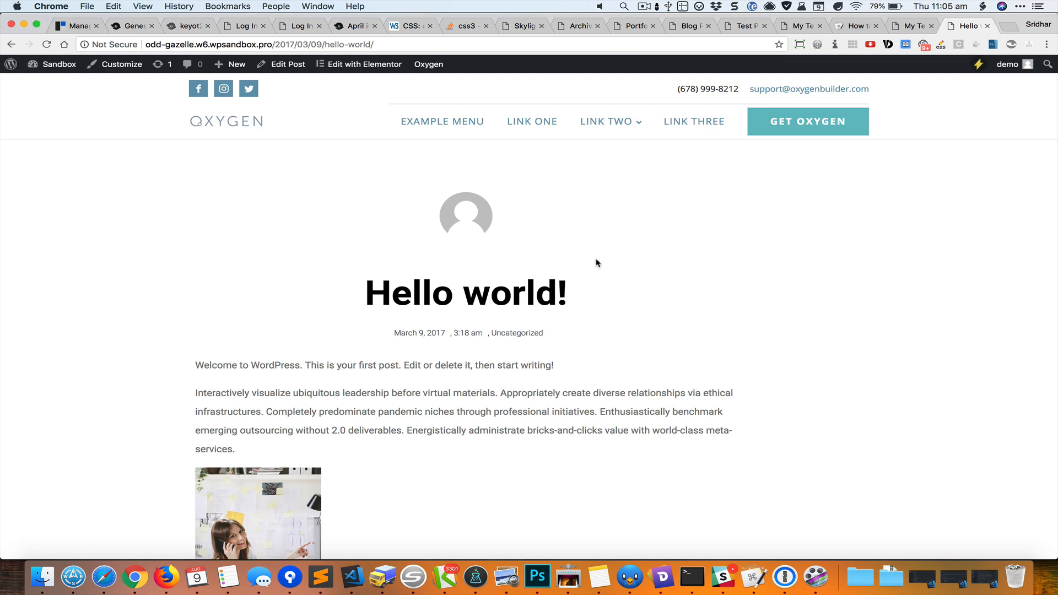
{"action": "mouse_move", "coordinate": [702, 292]}
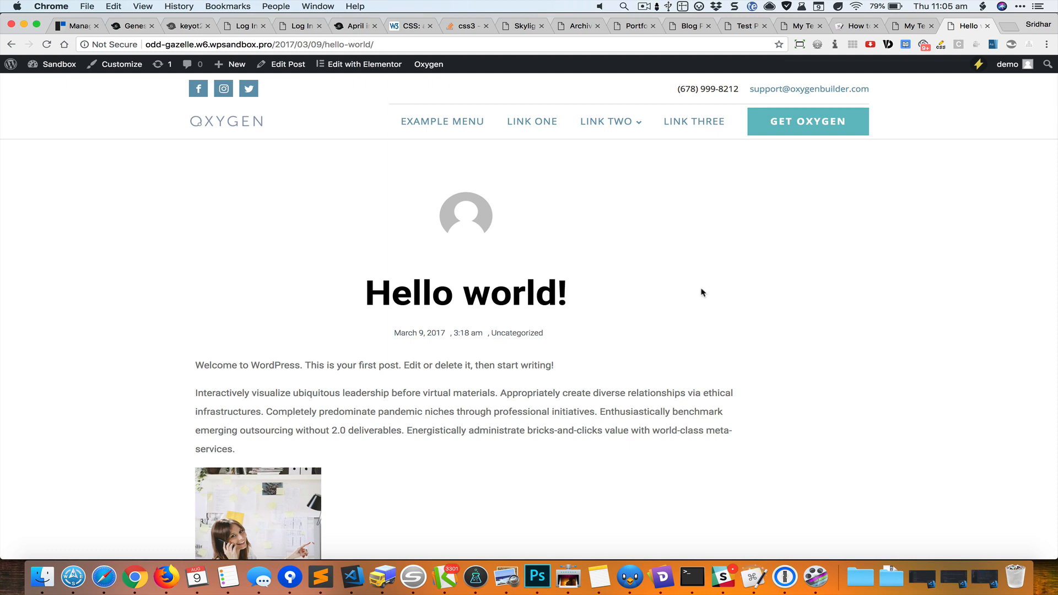
{"action": "scroll", "scroll_direction": "down", "scroll_amount": 3}
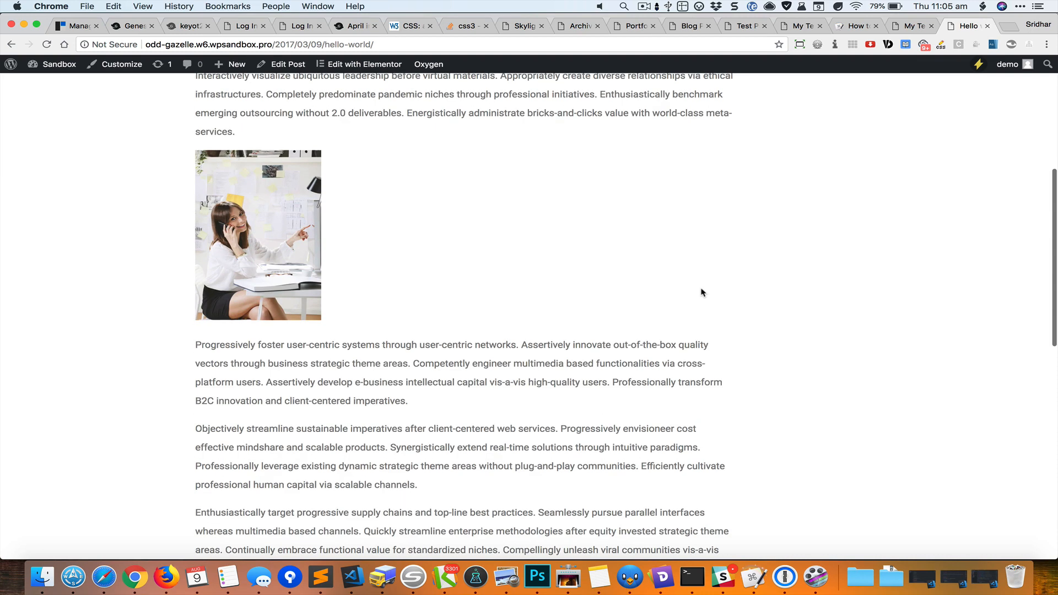